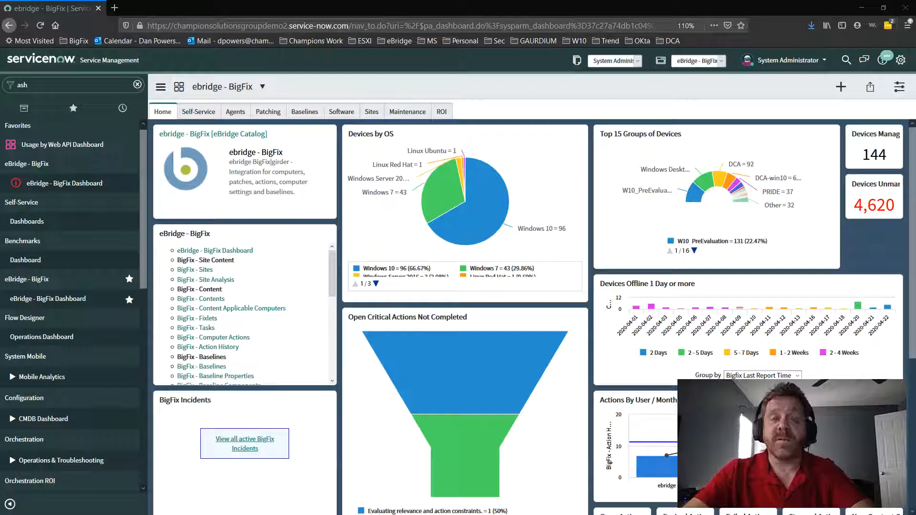
Filter the Windows 10 computers list to names starting with 'spd' and open SPDPOWERS.
scroll(down, 3)
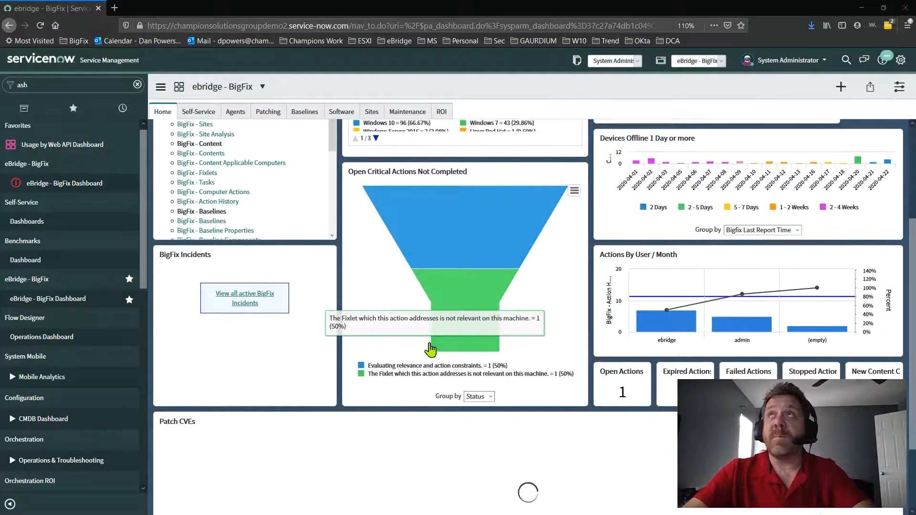
scroll(down, 3)
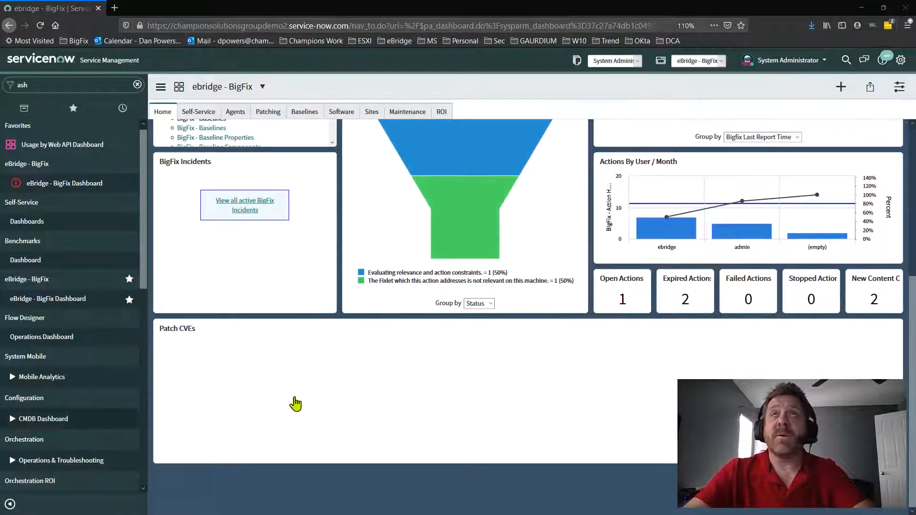
scroll(up, 3)
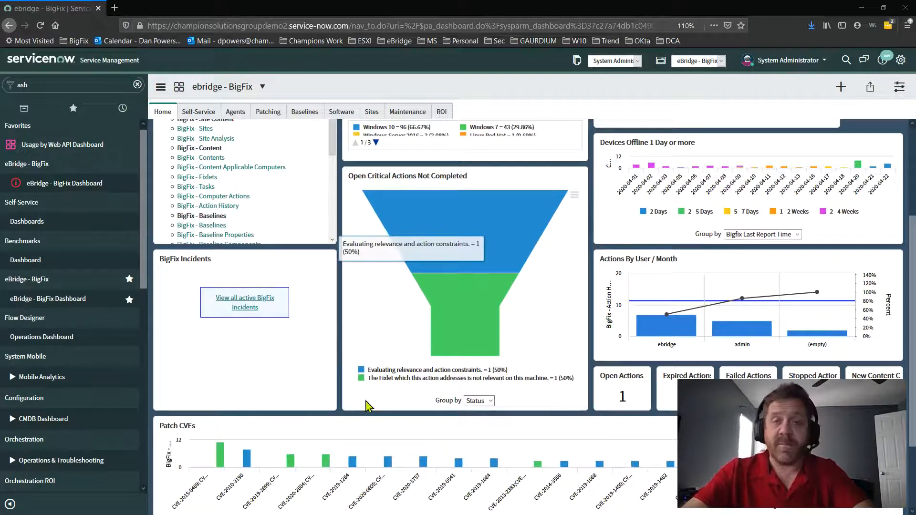
scroll(up, 3)
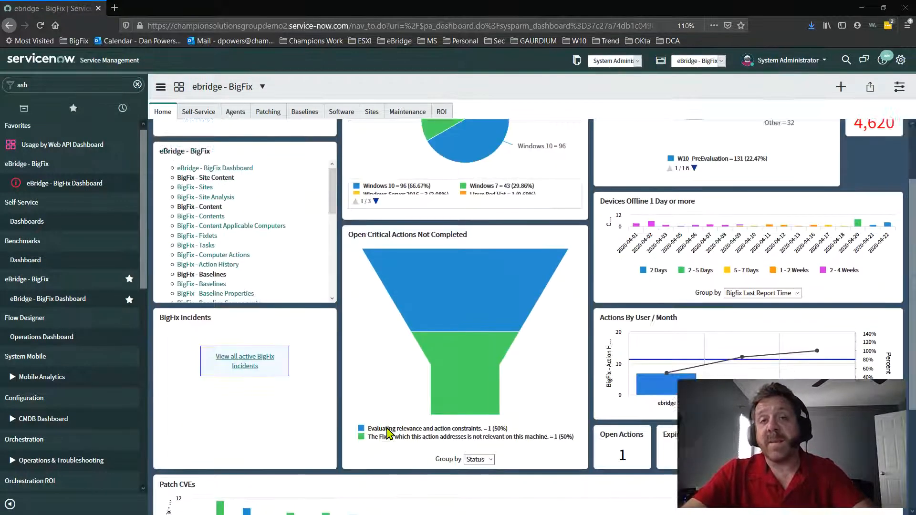
scroll(up, 3)
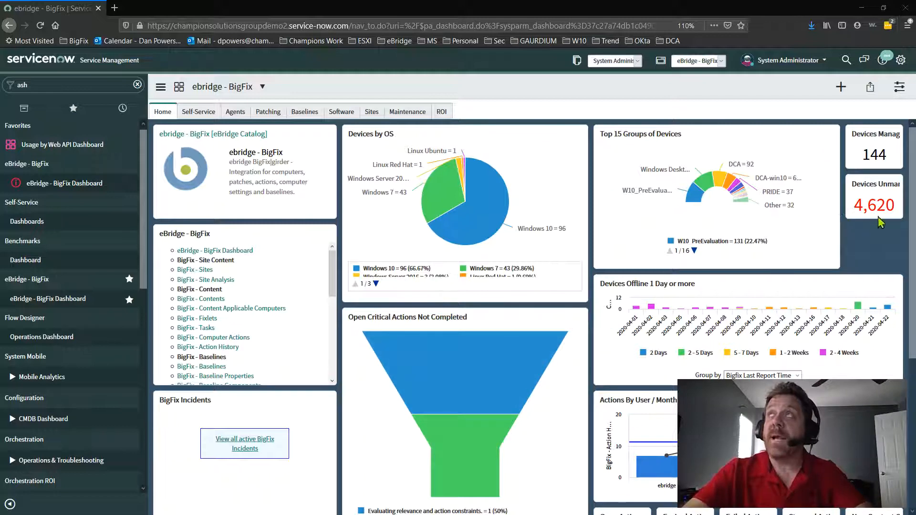
mouse_move(873, 205)
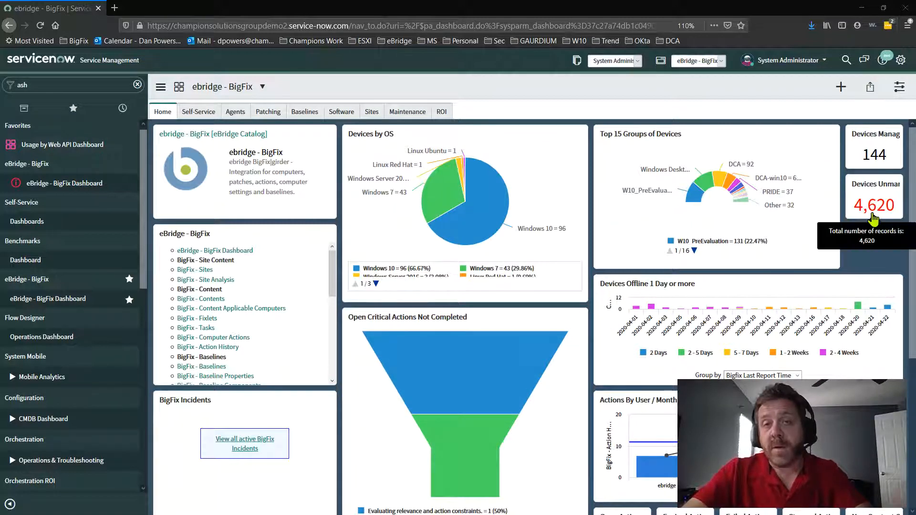
mouse_move(870, 227)
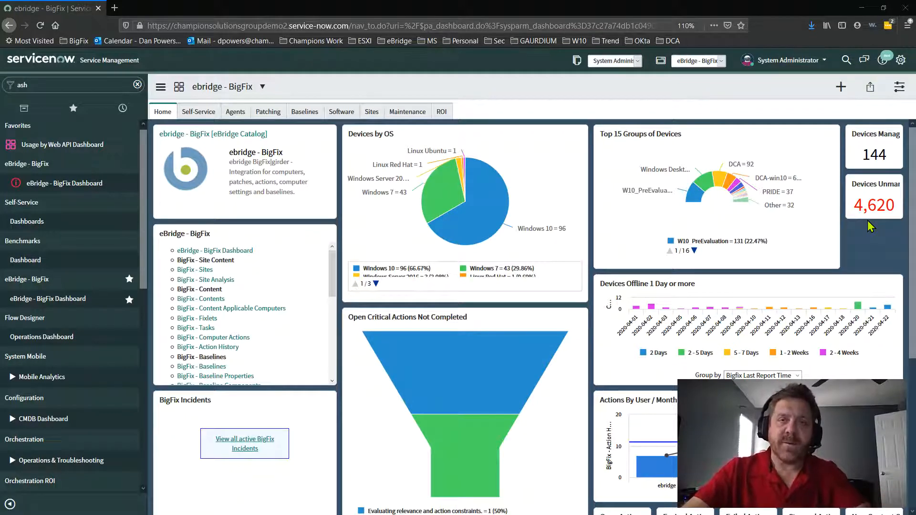
mouse_move(751, 277)
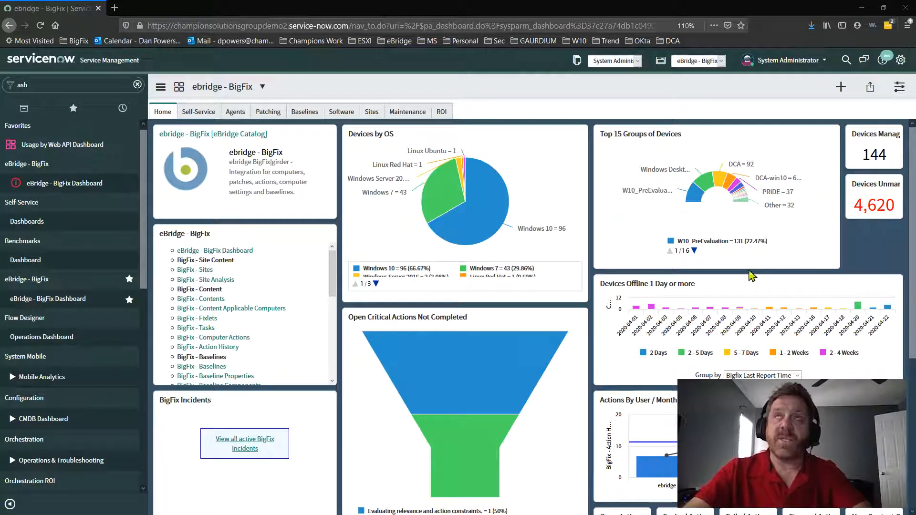
mouse_move(465, 222)
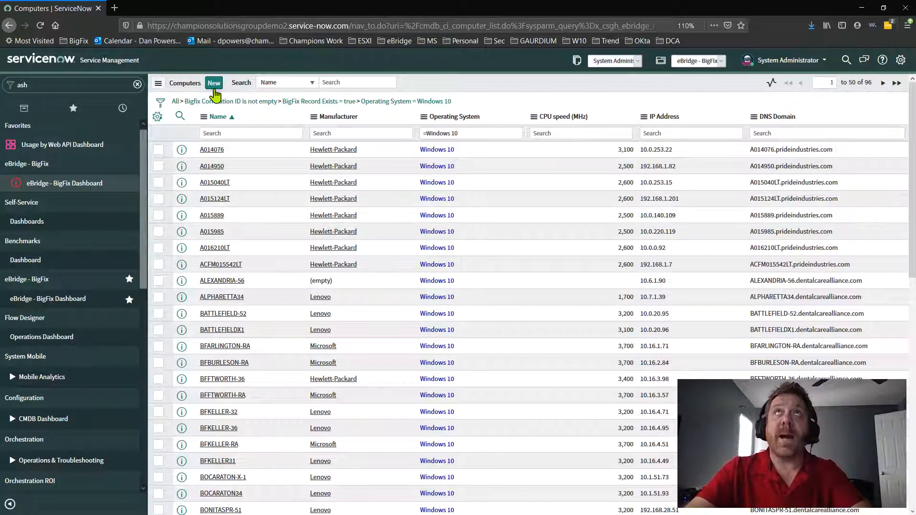
text(spd)
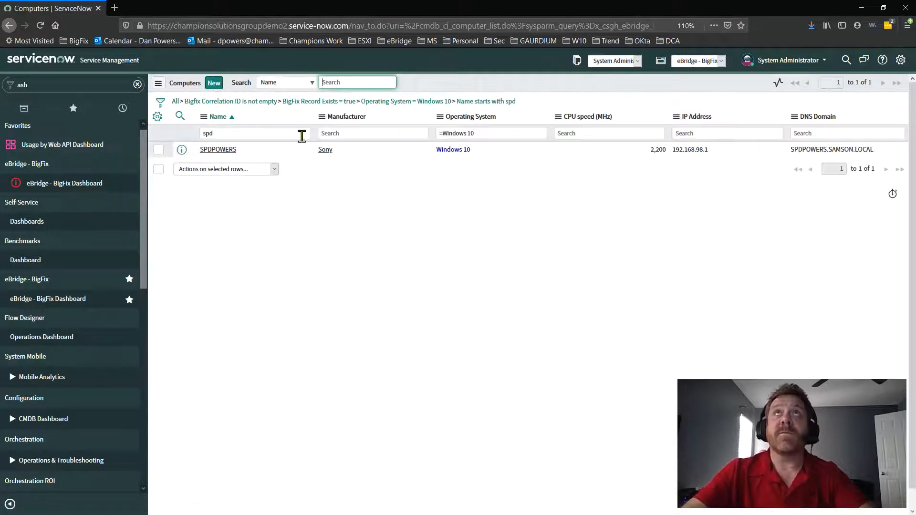
mouse_move(484, 149)
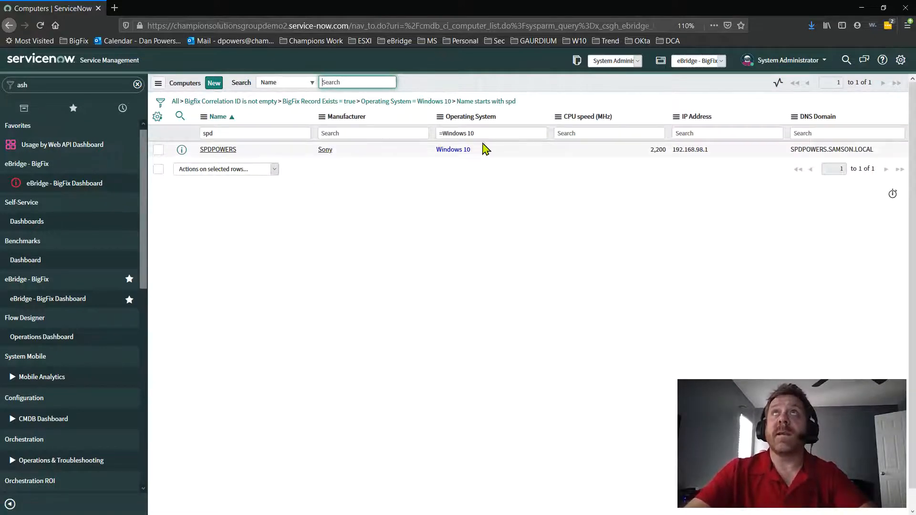
mouse_move(218, 153)
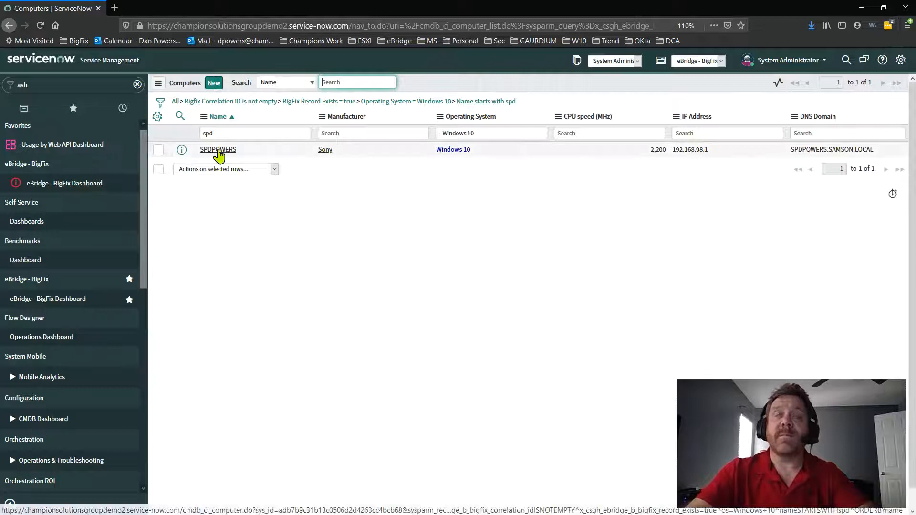
click(218, 149)
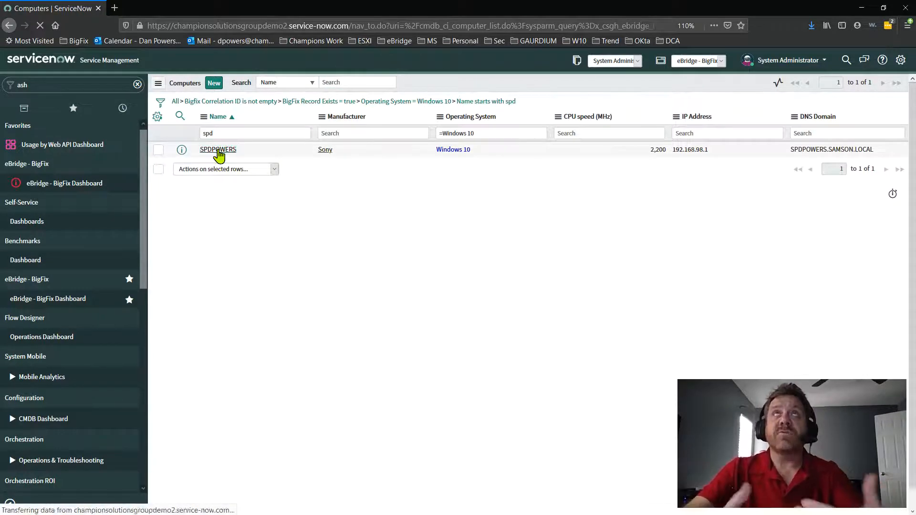
Review SPDPOWERS hardware fields and its Software Installed list of 142 products.
click(218, 149)
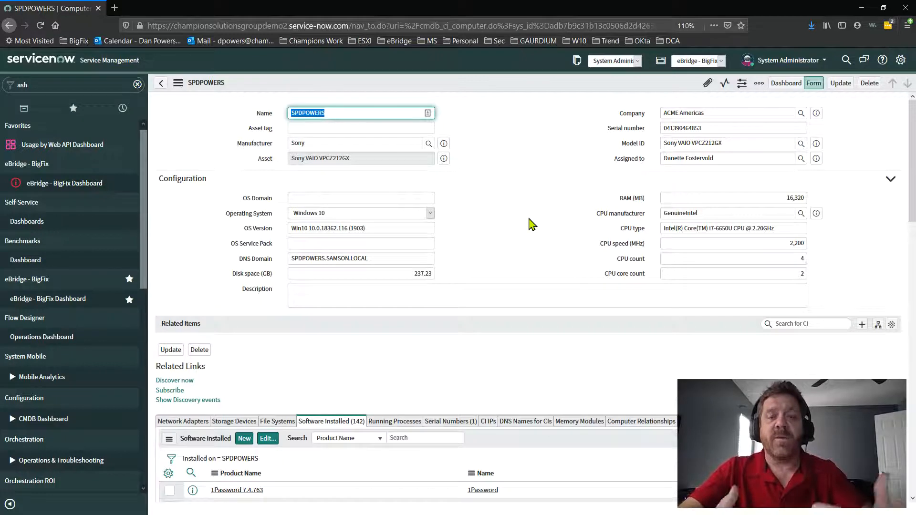
scroll(down, 3)
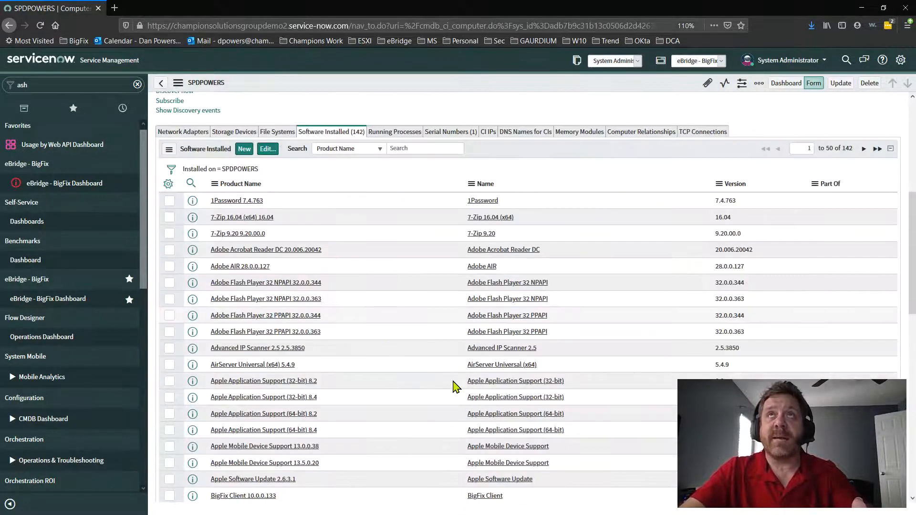
scroll(up, 3)
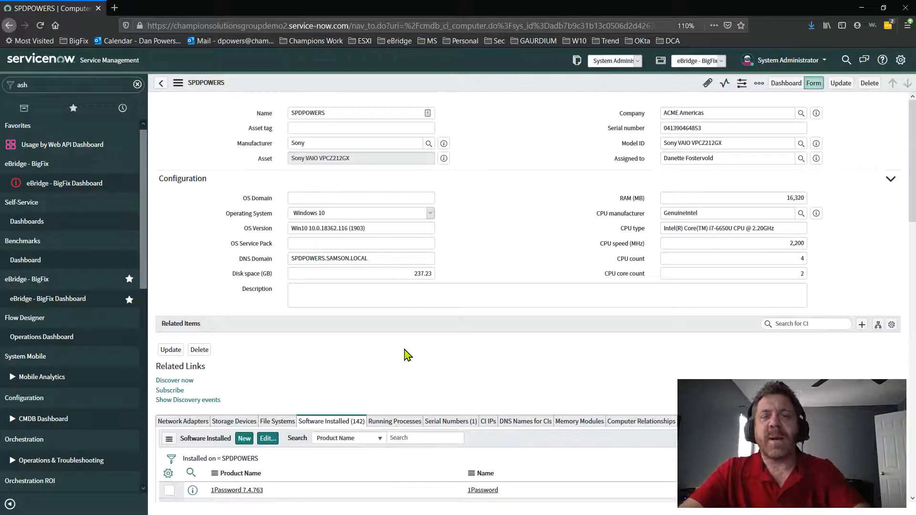
mouse_move(428, 361)
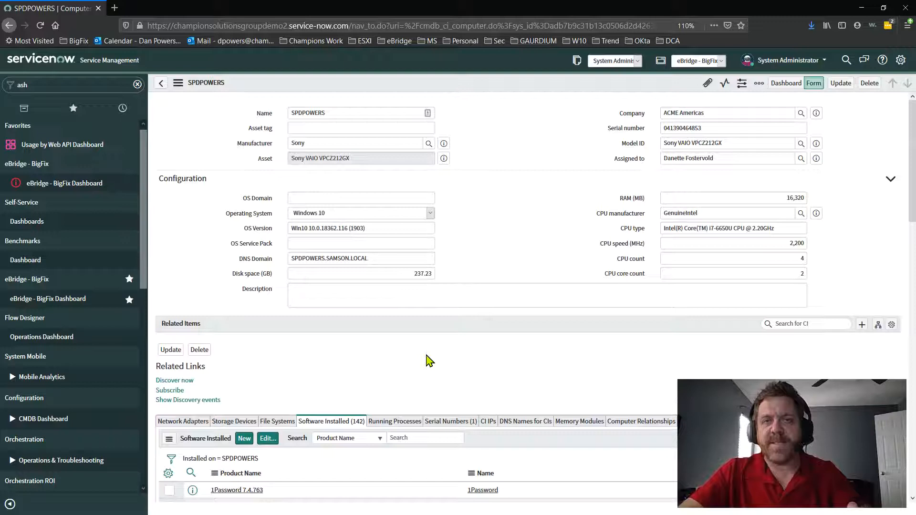
mouse_move(608, 191)
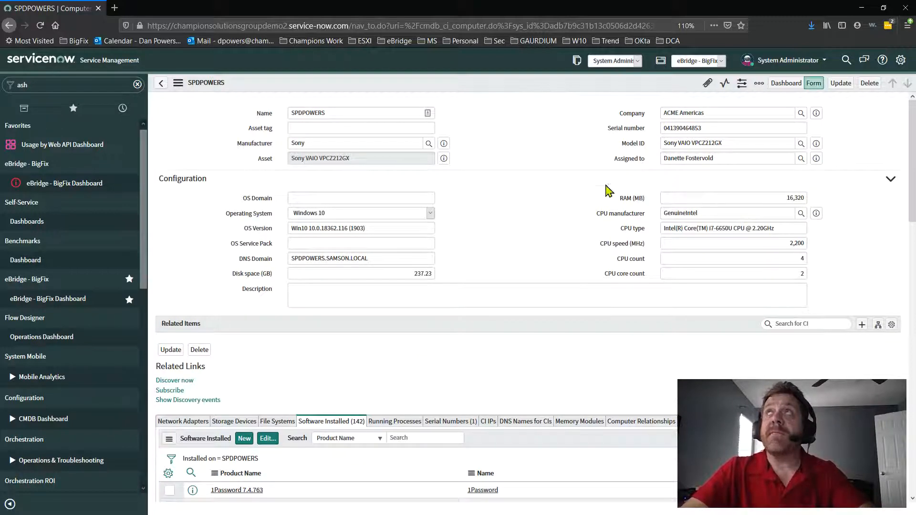
mouse_move(425, 383)
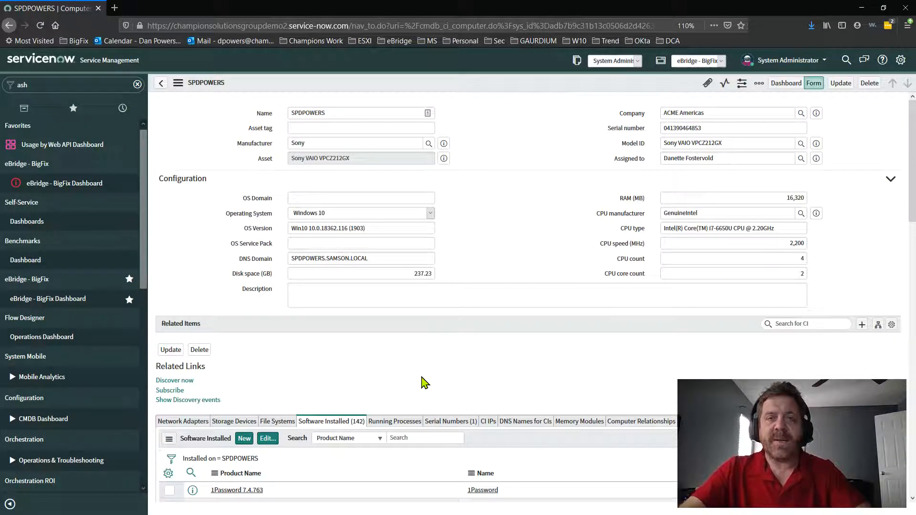
mouse_move(364, 375)
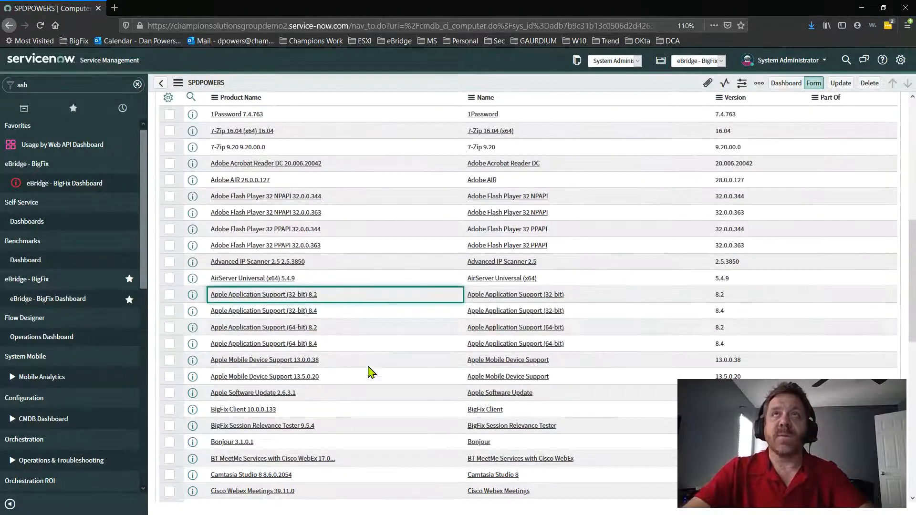
Open the Apple Application Support (64-bit) 8.2 record, installed on SPDPOWERS.
click(264, 327)
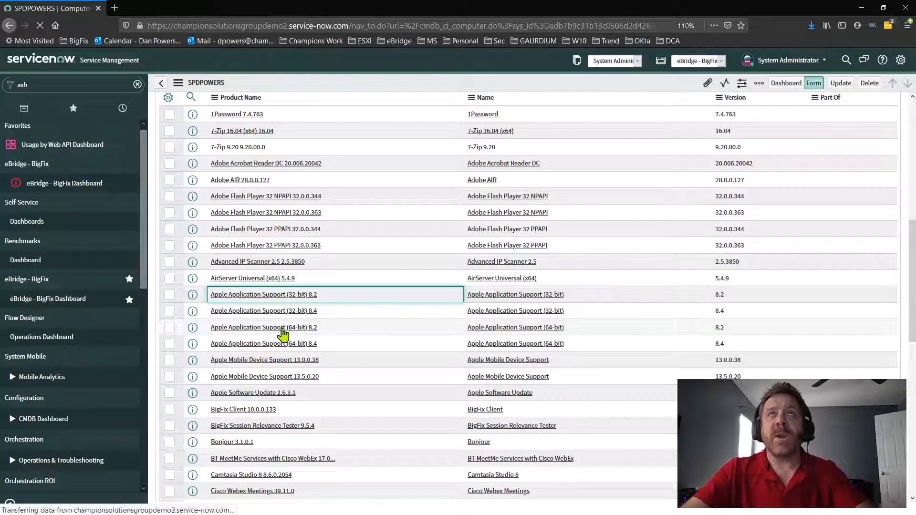
click(264, 328)
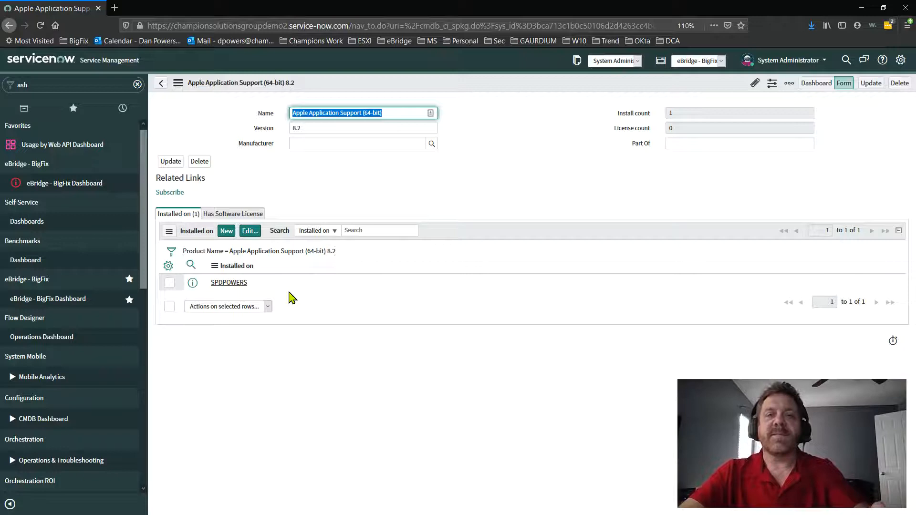
mouse_move(238, 265)
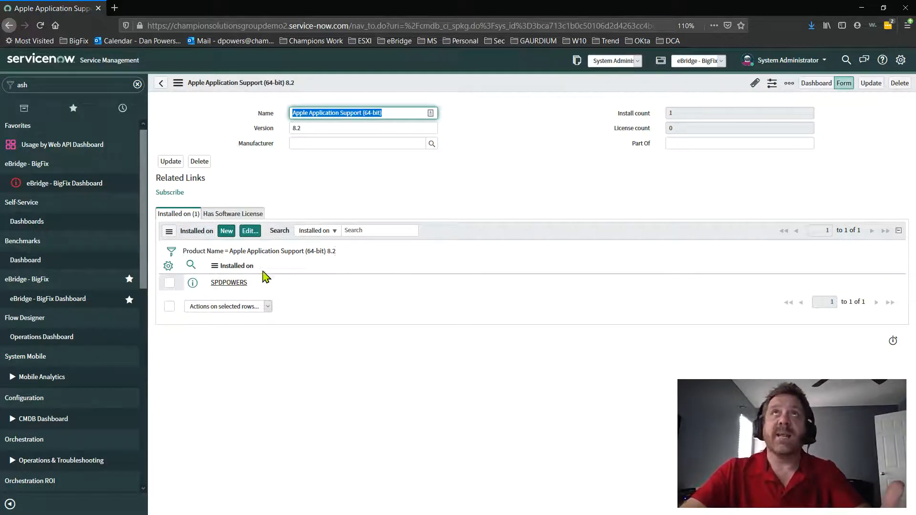
mouse_move(237, 292)
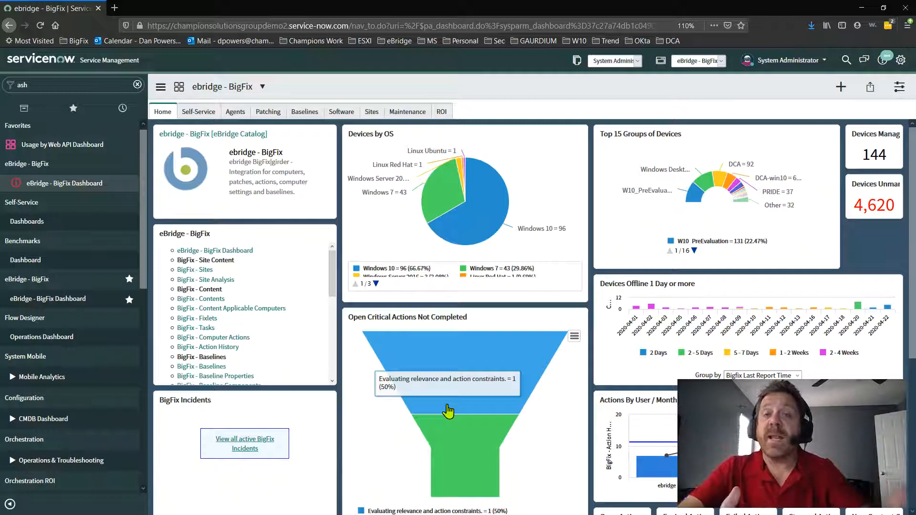
mouse_move(453, 369)
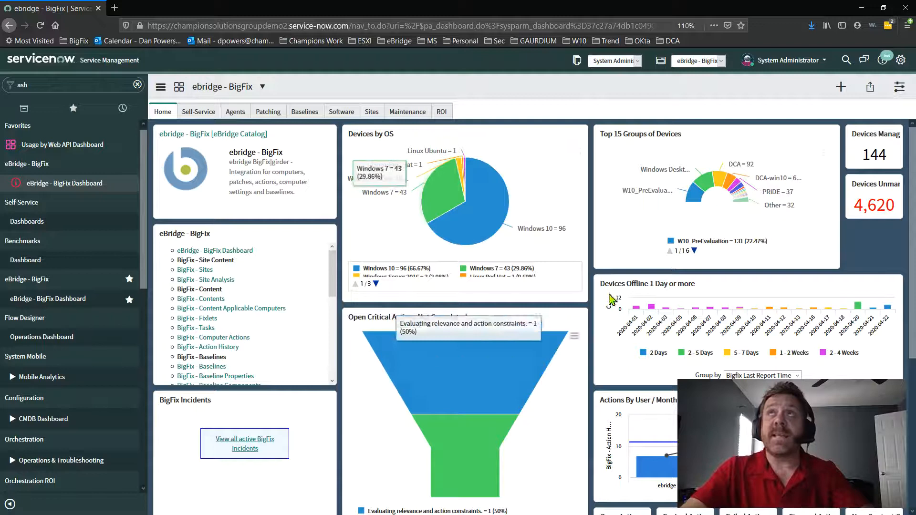
scroll(down, 3)
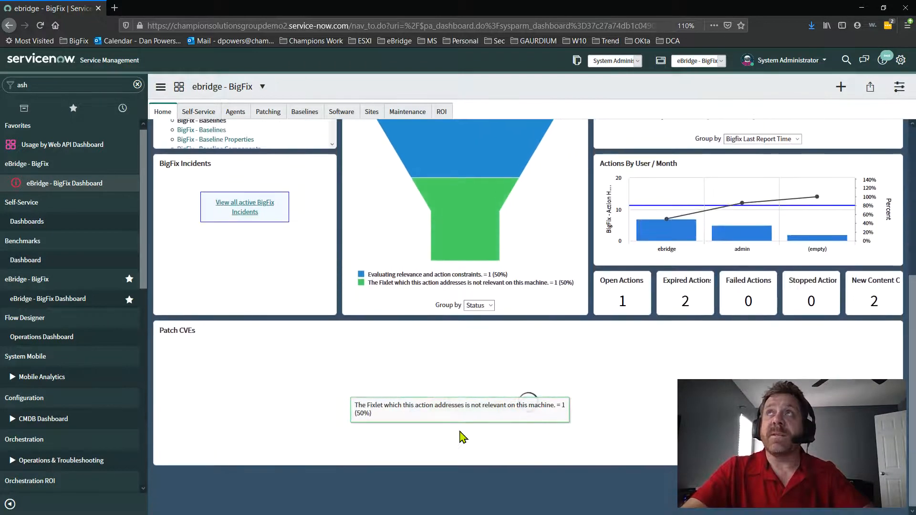
scroll(up, 3)
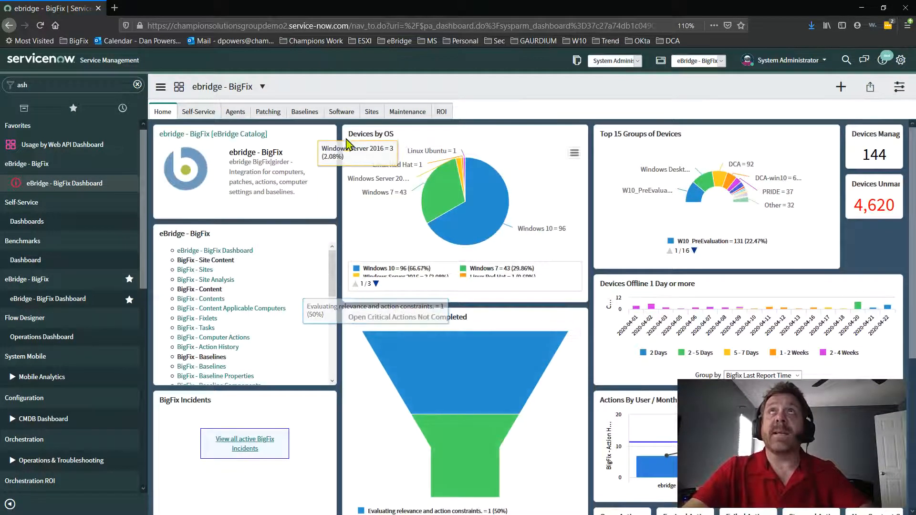
click(342, 111)
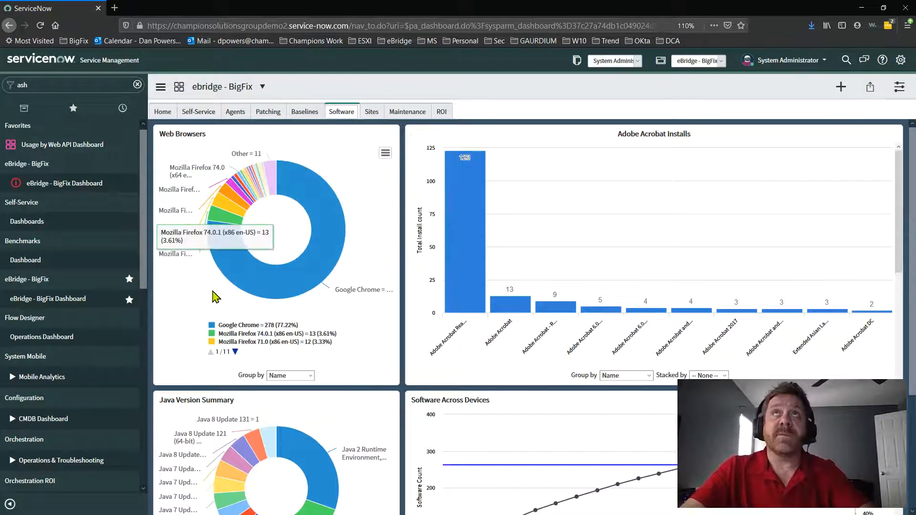
mouse_move(250, 331)
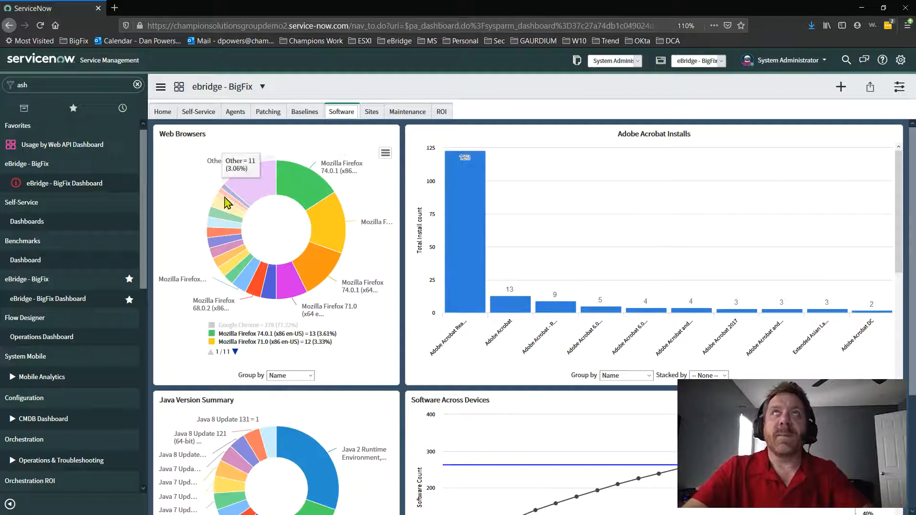
mouse_move(330, 234)
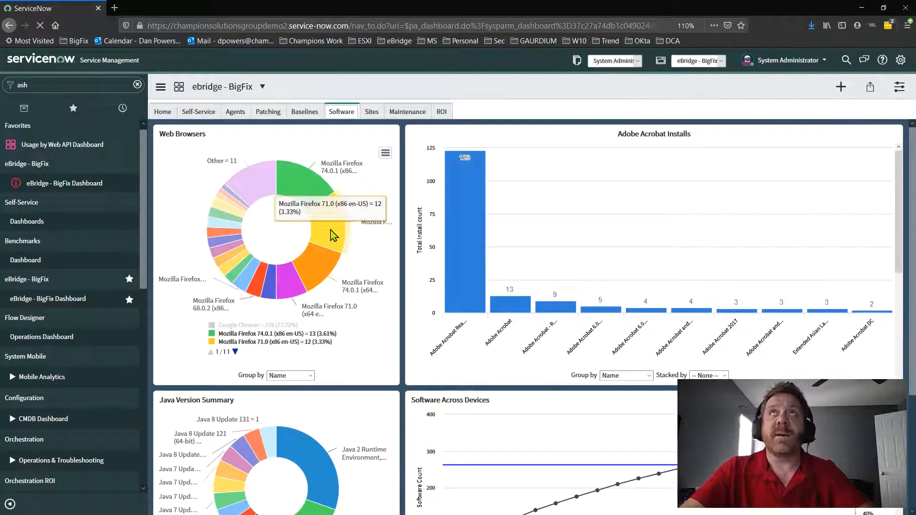
Review the Mozilla Firefox 71.0 package's 12 computers, then return to the eBridge - BigFix dashboard.
click(331, 245)
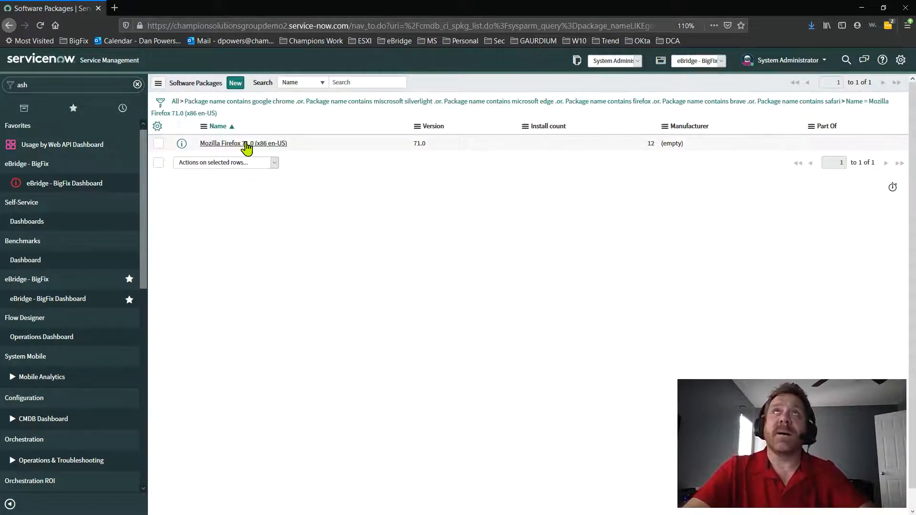
click(243, 144)
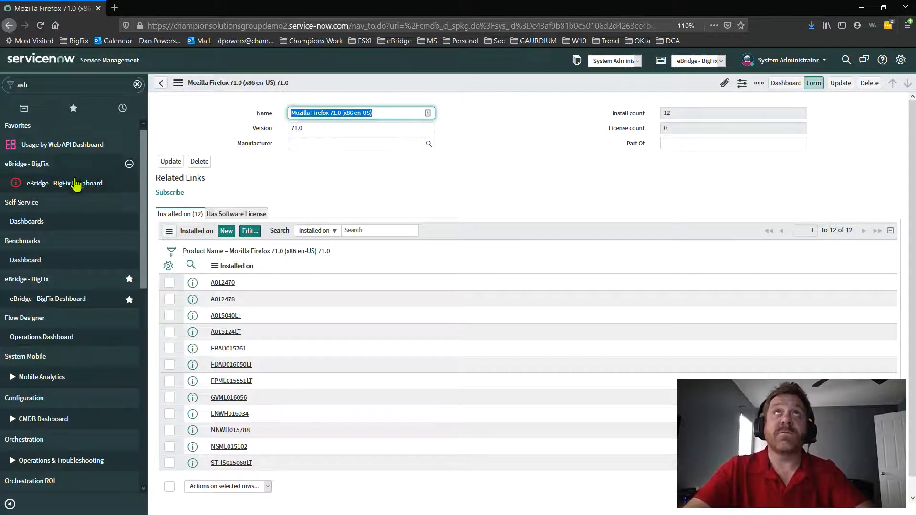
click(64, 183)
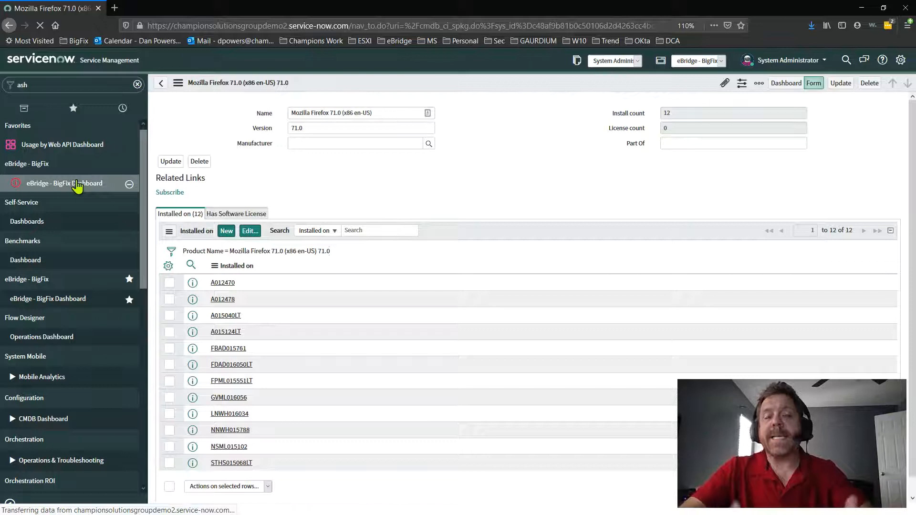
click(64, 184)
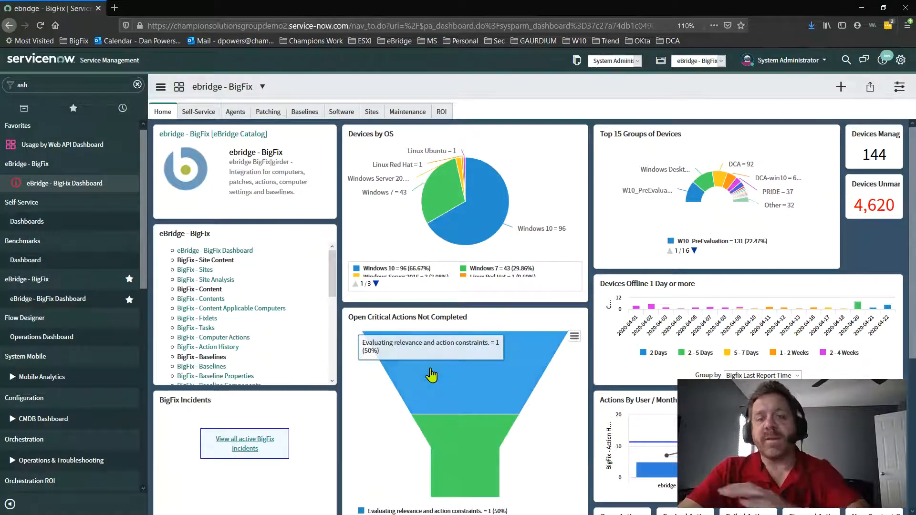
mouse_move(414, 437)
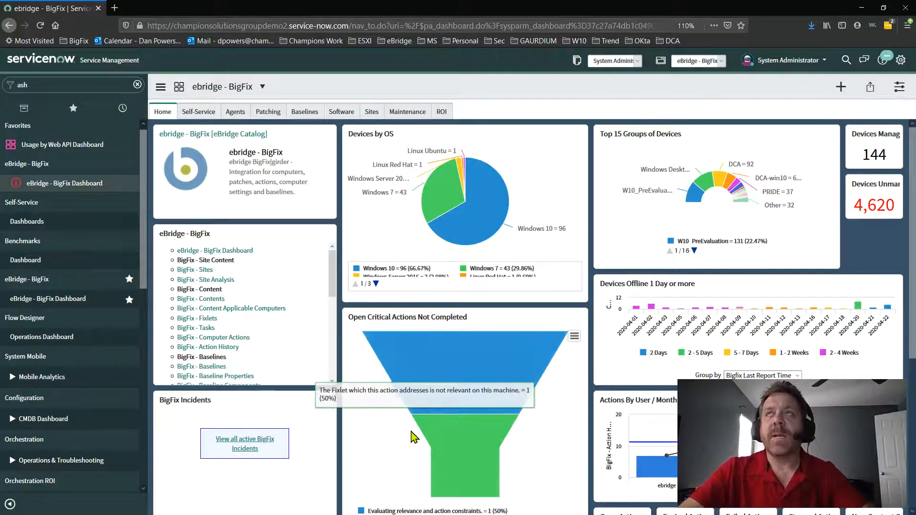
Group Patch CVEs by Severity and back by CVE, then list the first CVE bar's 11 Critical Java patches.
scroll(down, 3)
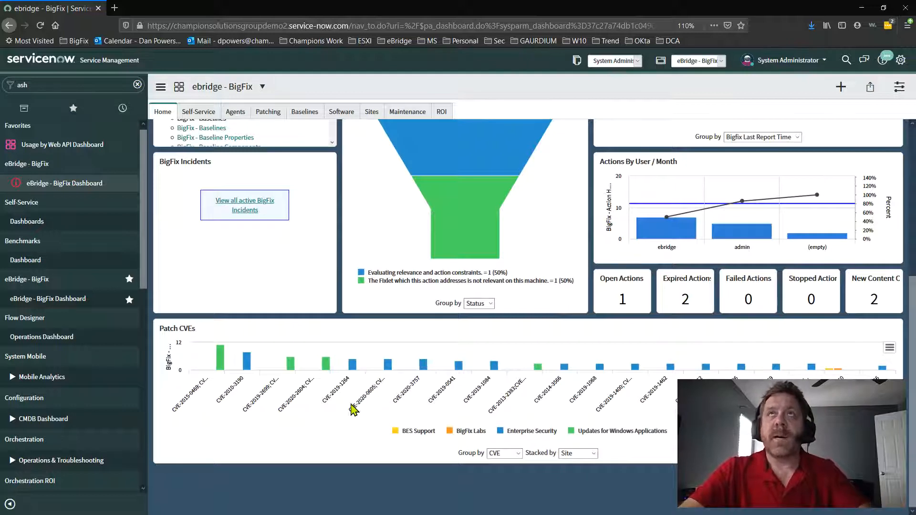
click(504, 453)
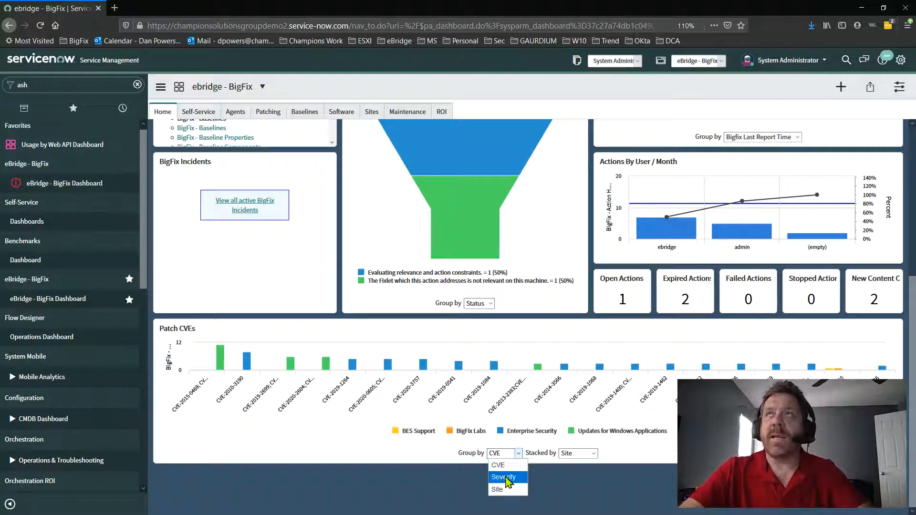
click(505, 477)
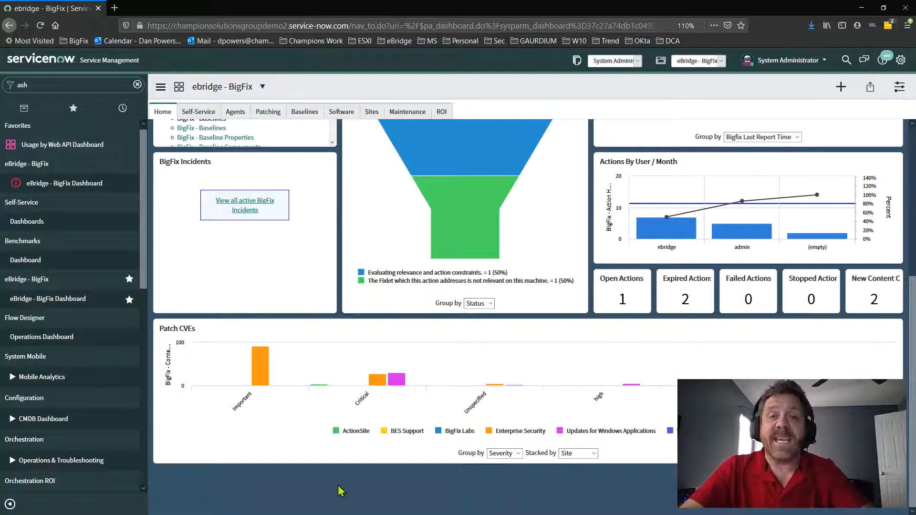
click(502, 453)
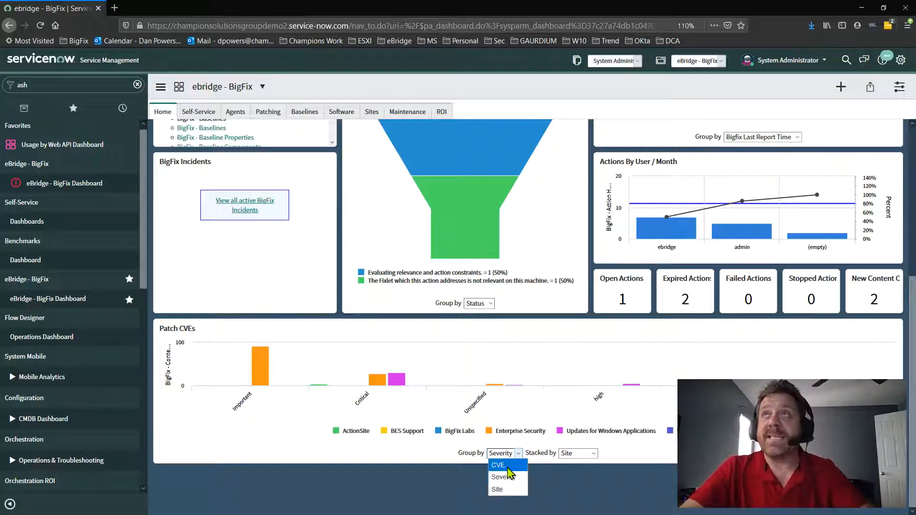
click(498, 465)
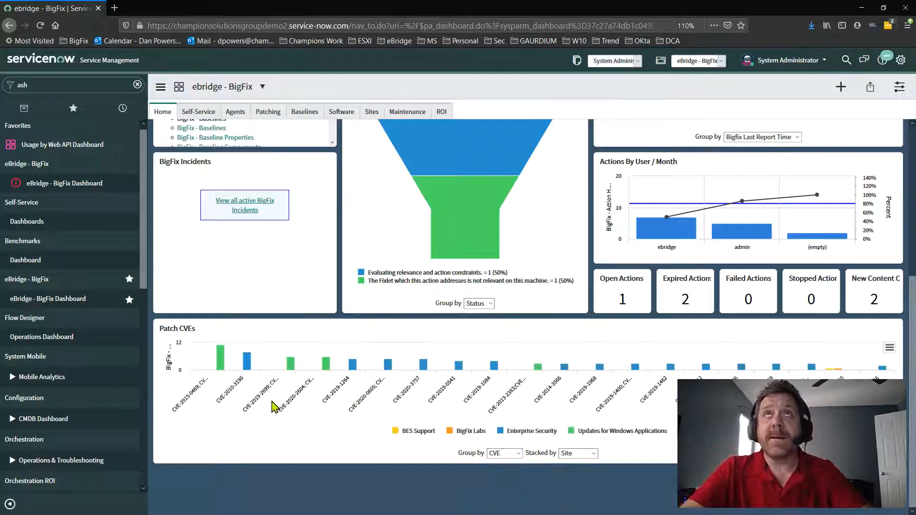
mouse_move(274, 407)
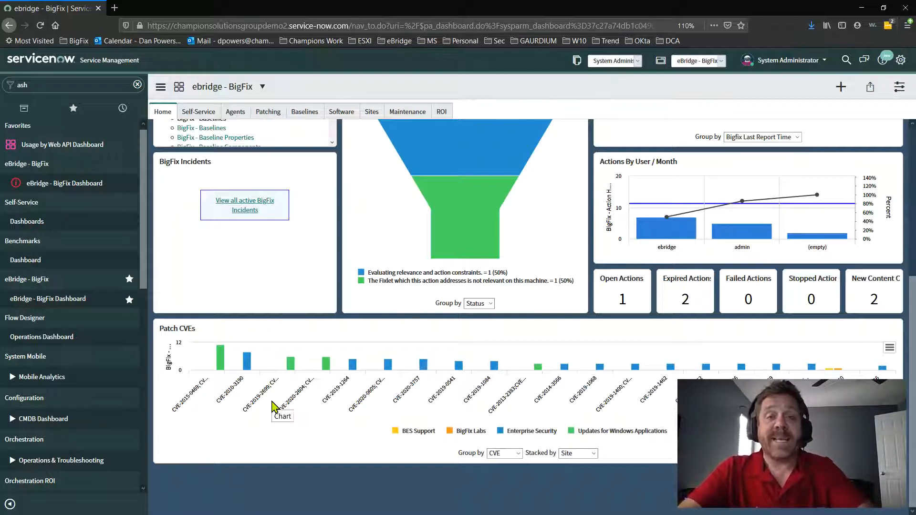
mouse_move(227, 400)
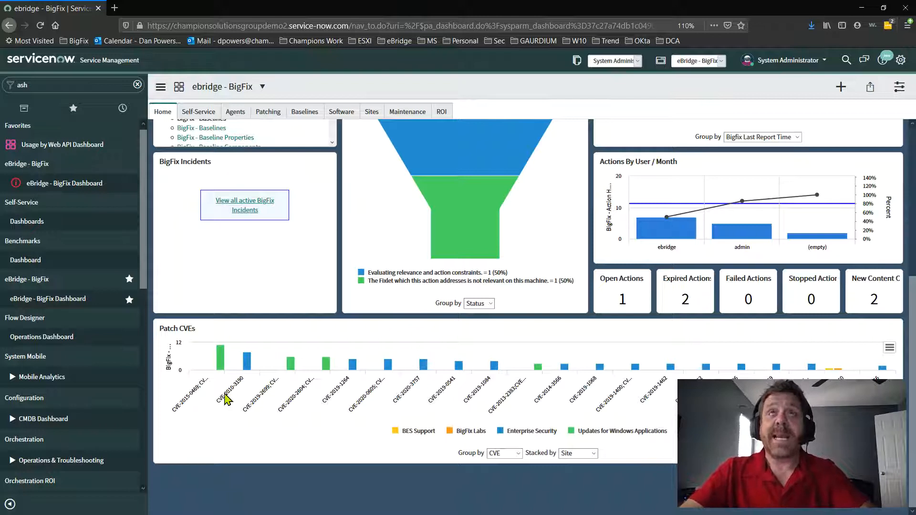
click(221, 350)
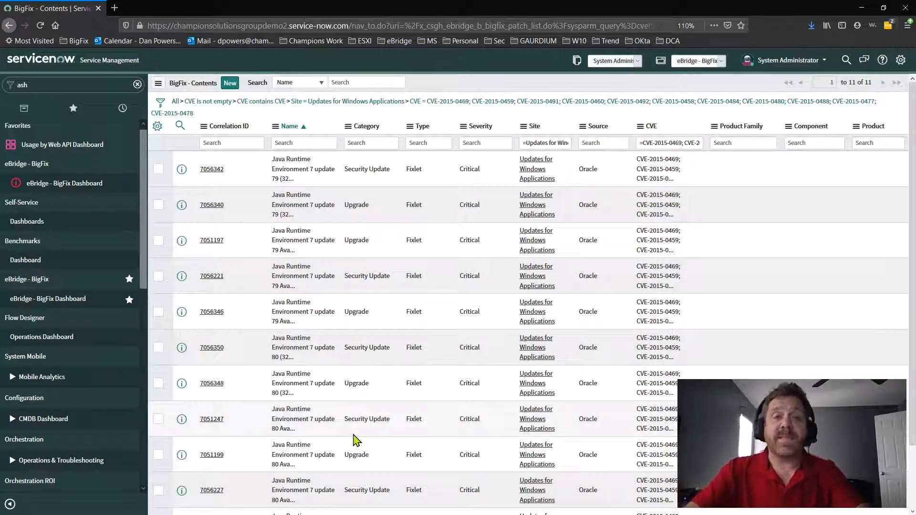
Open patch Correlation ID 7056350 (Java Runtime Environment 7 update 80) and review its 26 applicable computers.
click(212, 348)
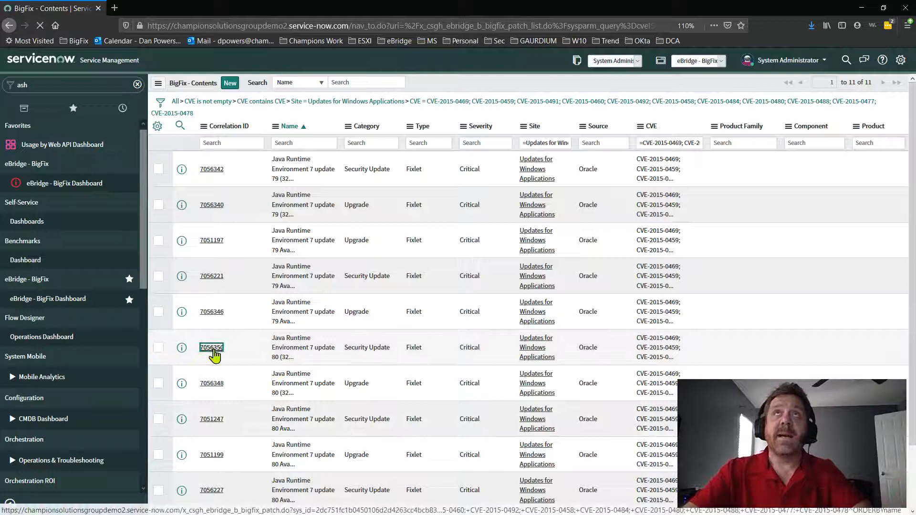
click(211, 347)
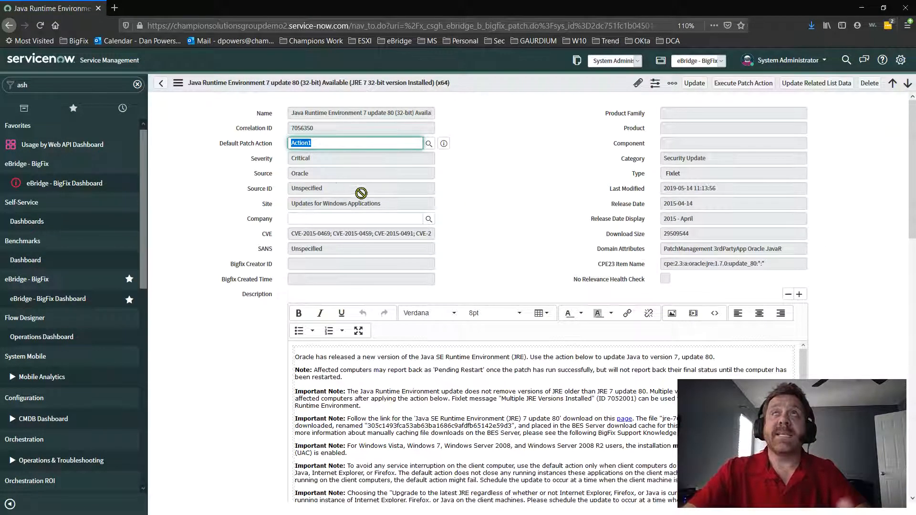
mouse_move(538, 243)
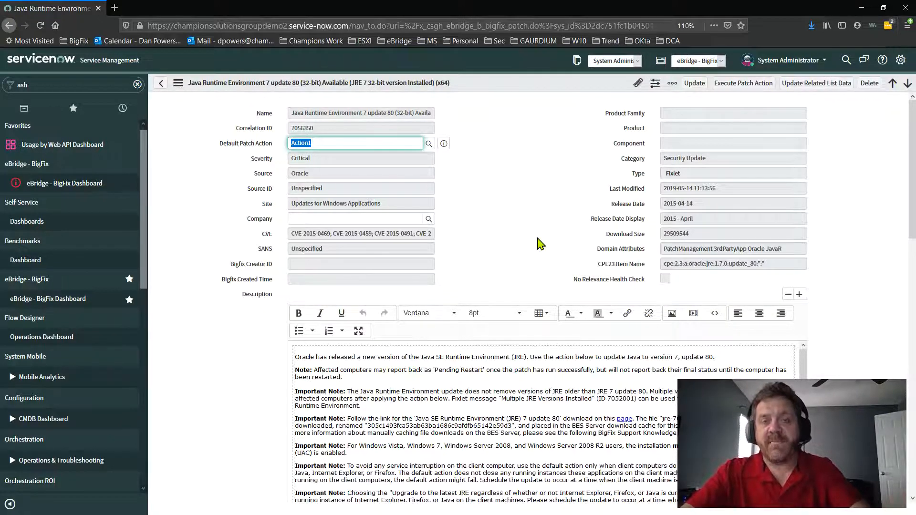
scroll(down, 3)
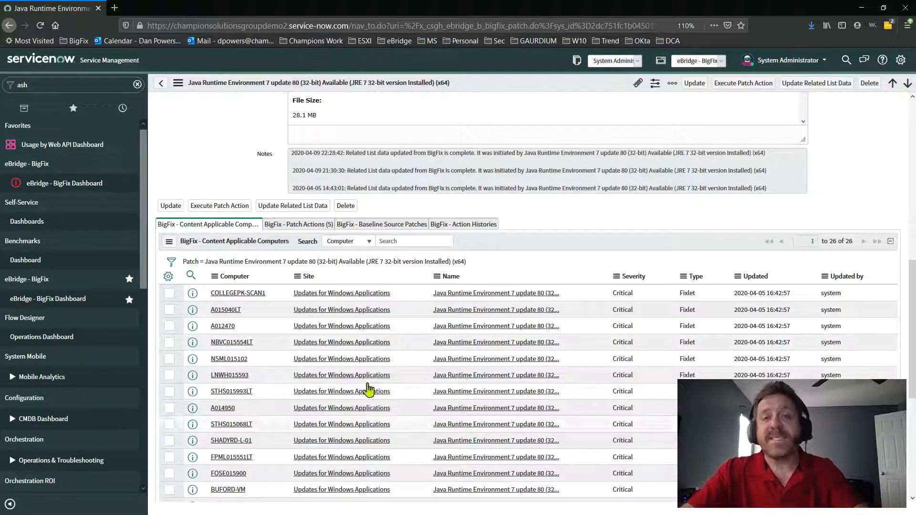
mouse_move(266, 429)
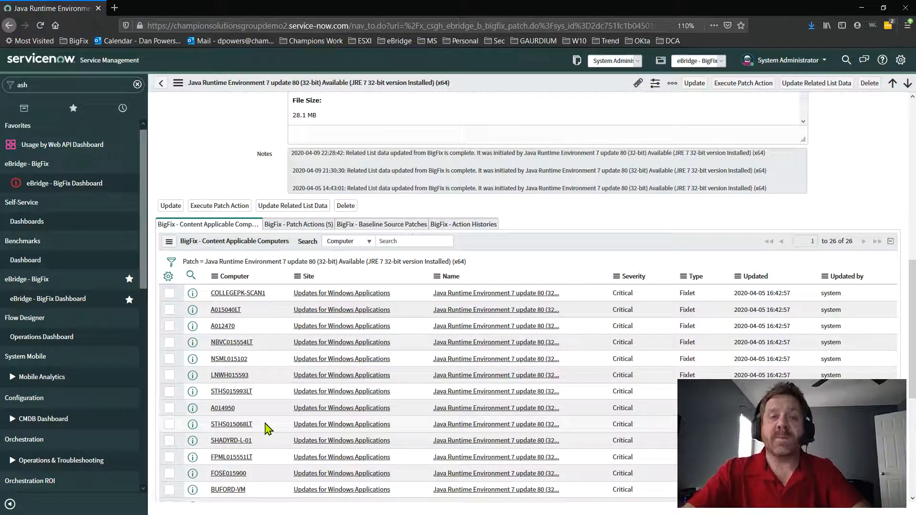
scroll(up, 3)
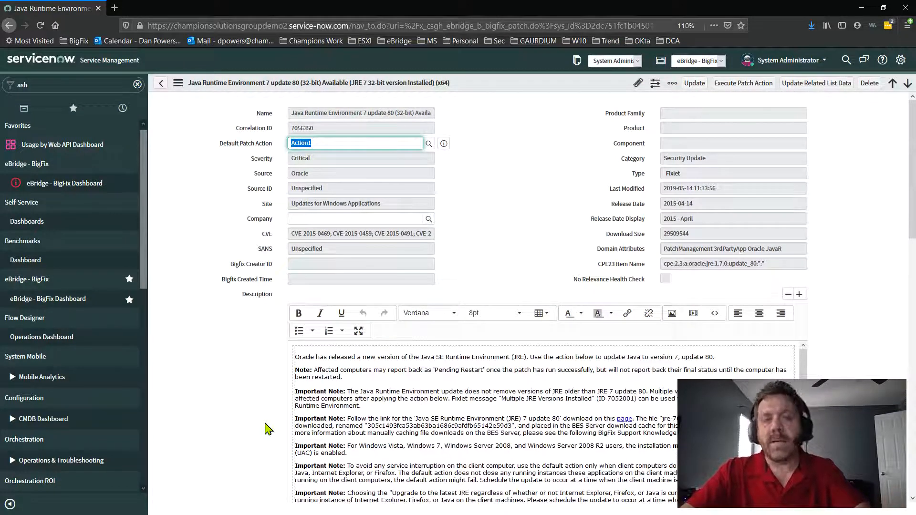
mouse_move(233, 368)
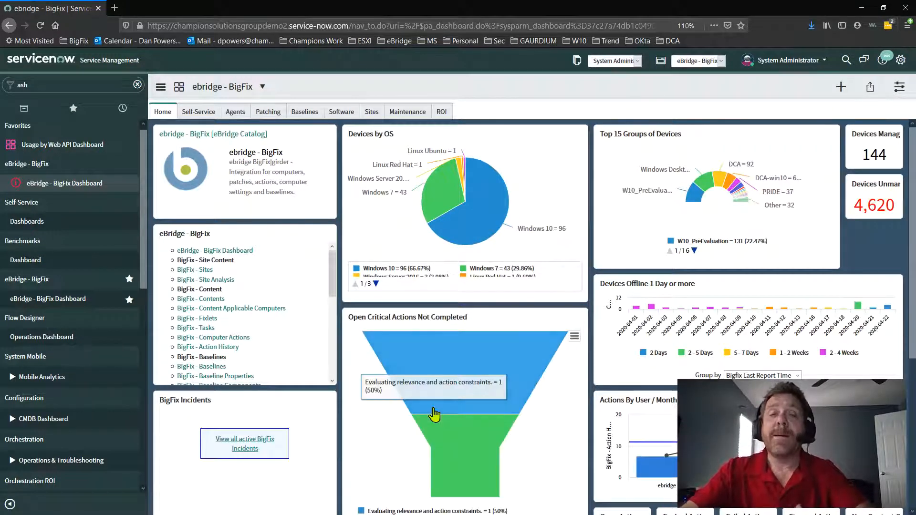
mouse_move(339, 201)
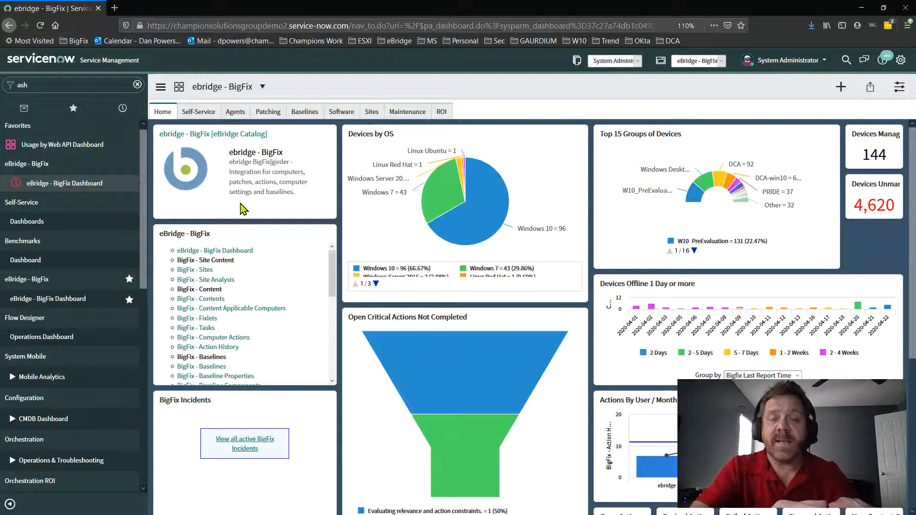
mouse_move(249, 173)
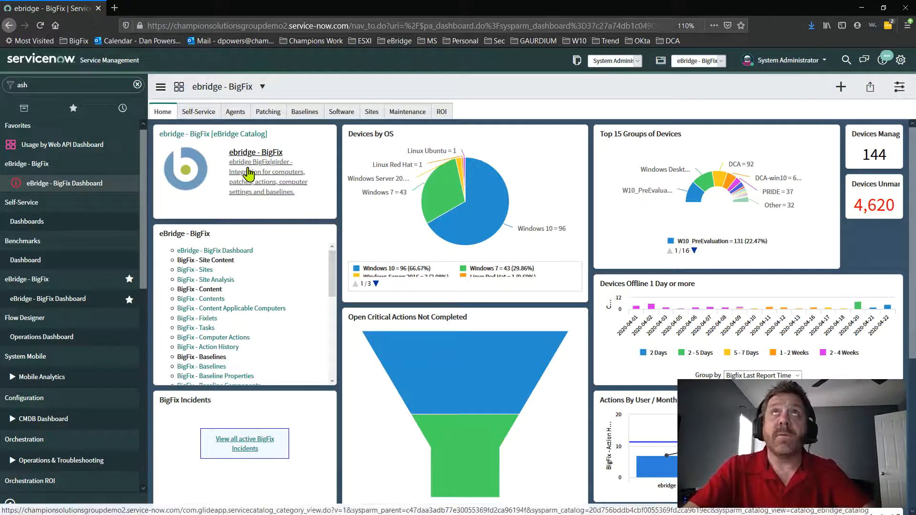
Open the eBridge - BigFix service catalog and start a BigFix Patch Wizard order.
click(256, 151)
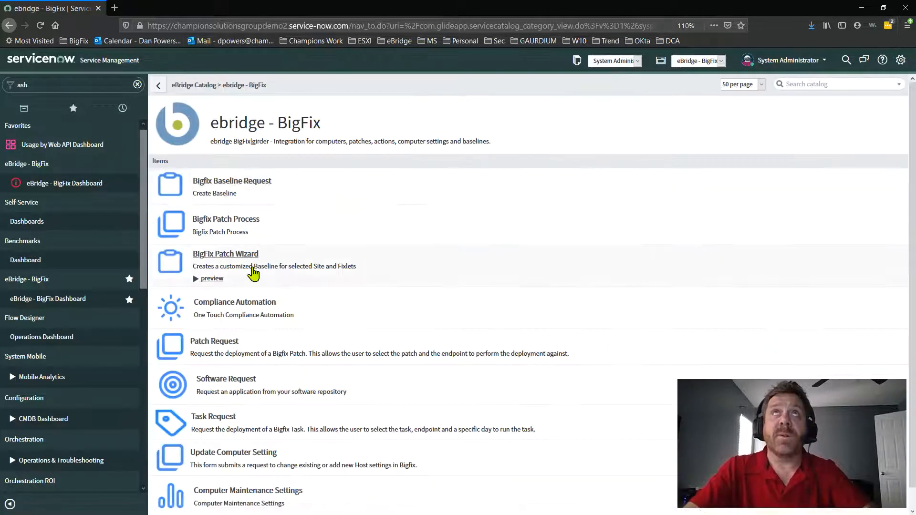
mouse_move(225, 254)
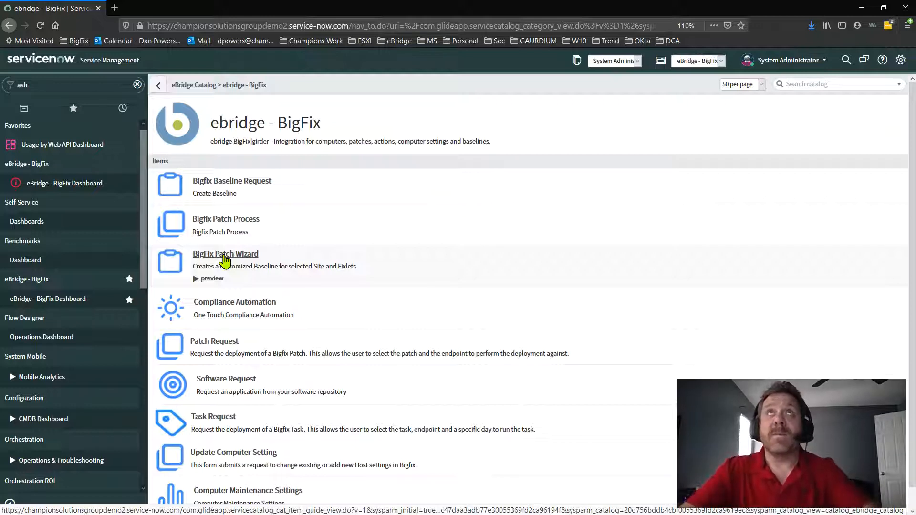
click(226, 254)
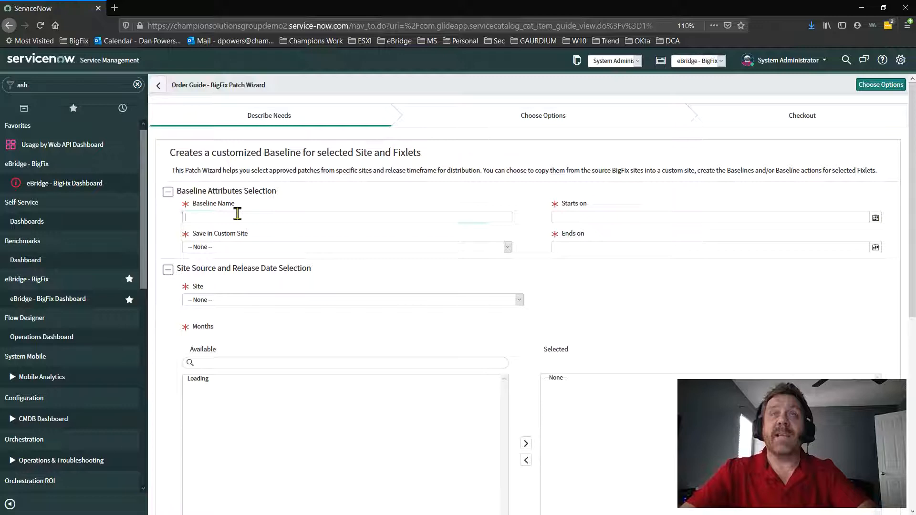
Name the baseline 'Dan Test - Server Patching' saved into Windows - Patching - Automation.
text(Dan Test)
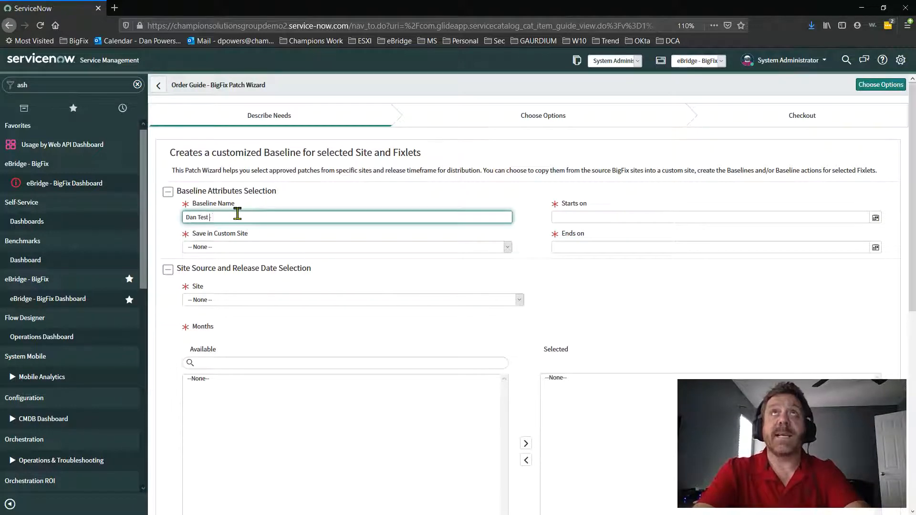
text(- Server Patching)
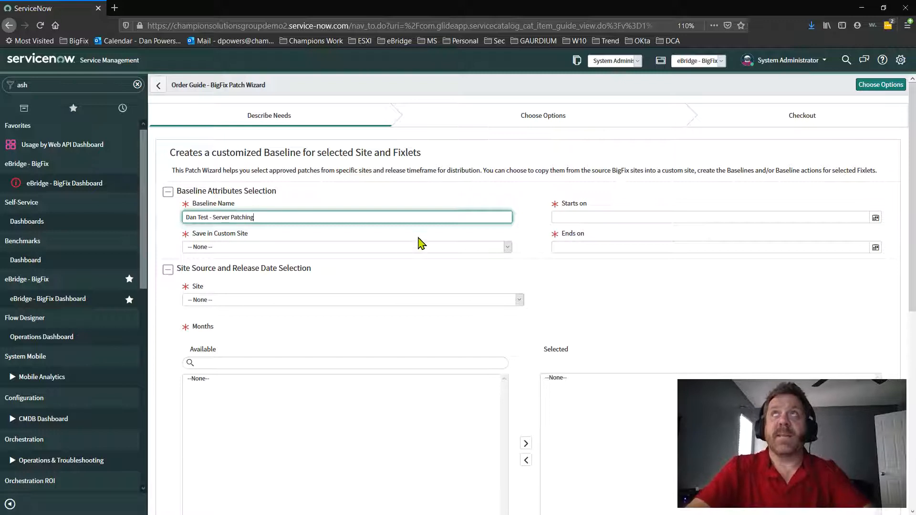
click(506, 246)
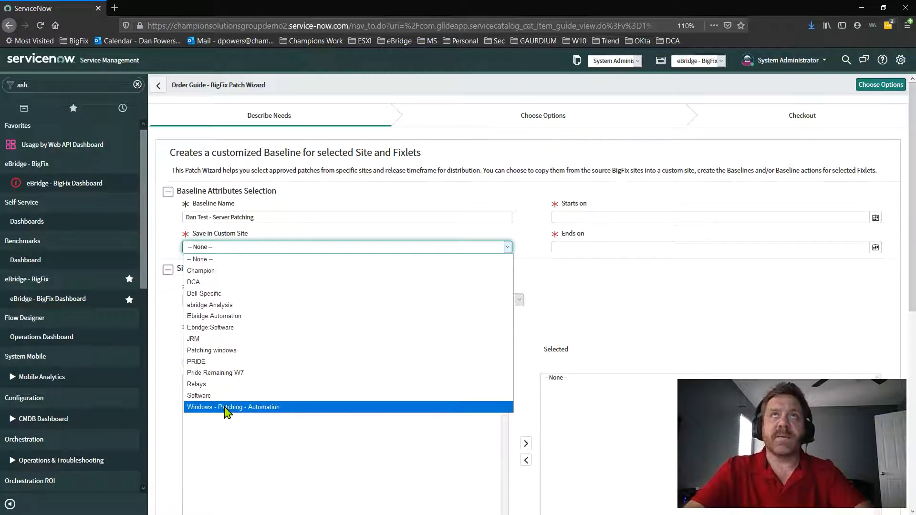
click(233, 407)
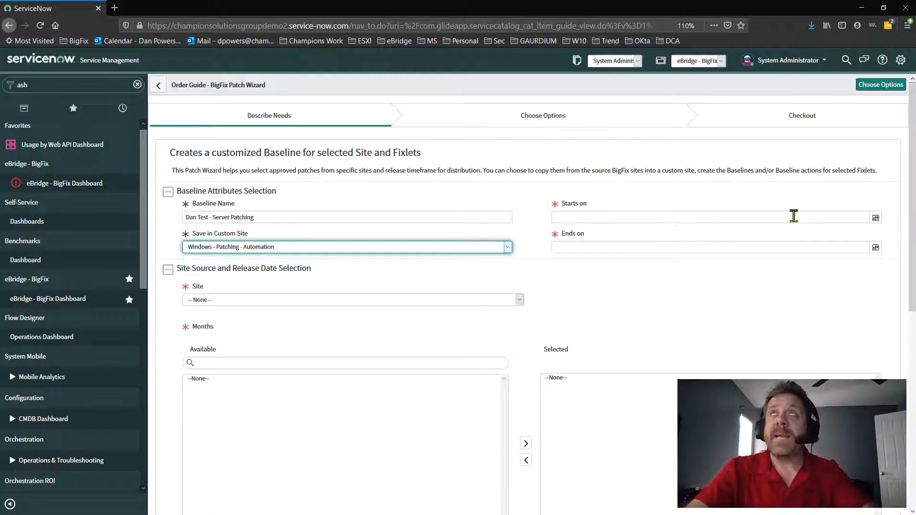
Set the baseline to start 2020-04-25 (today) and end 2020-04-26.
click(875, 247)
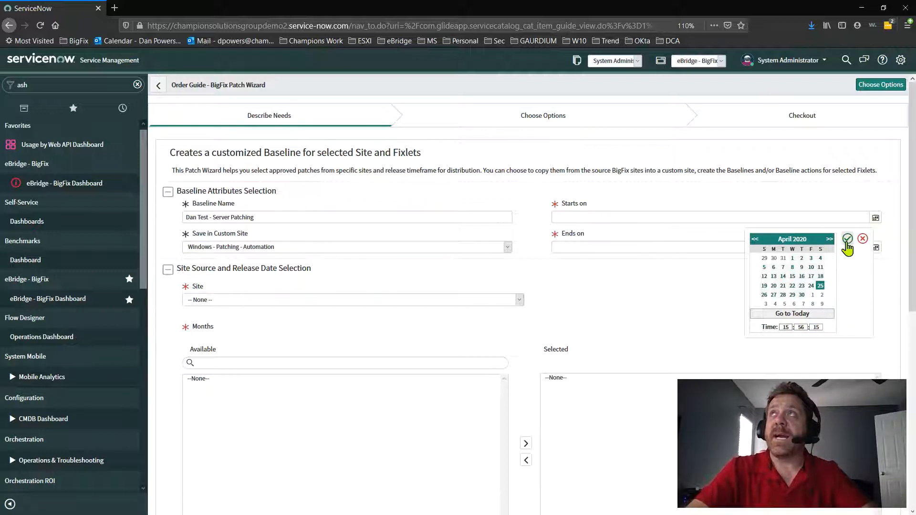
click(848, 239)
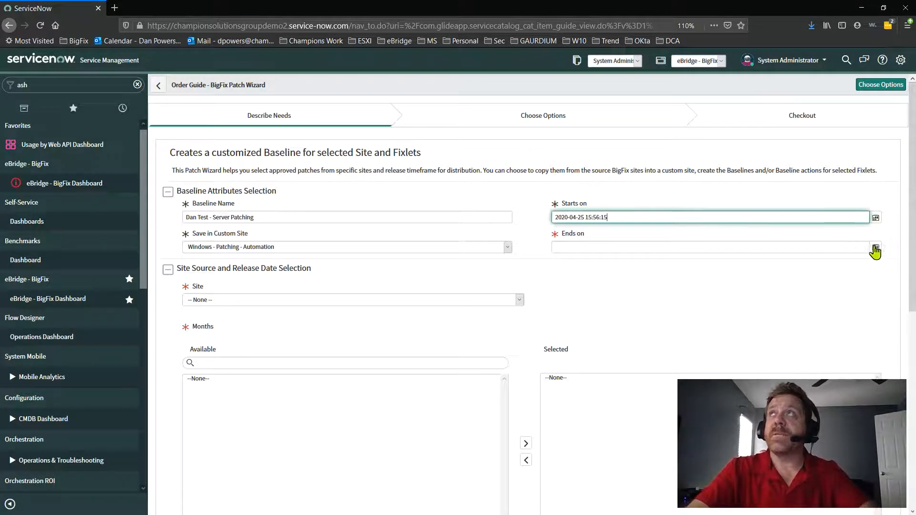
click(876, 246)
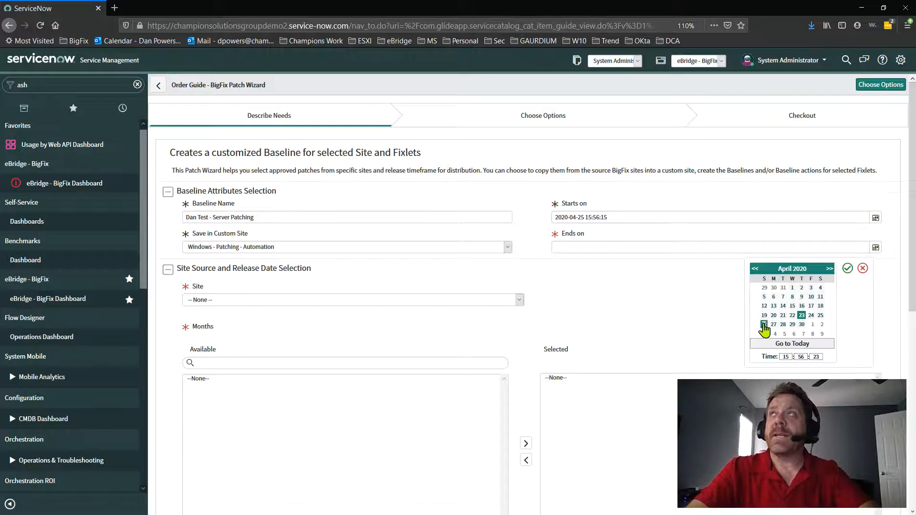
mouse_move(847, 268)
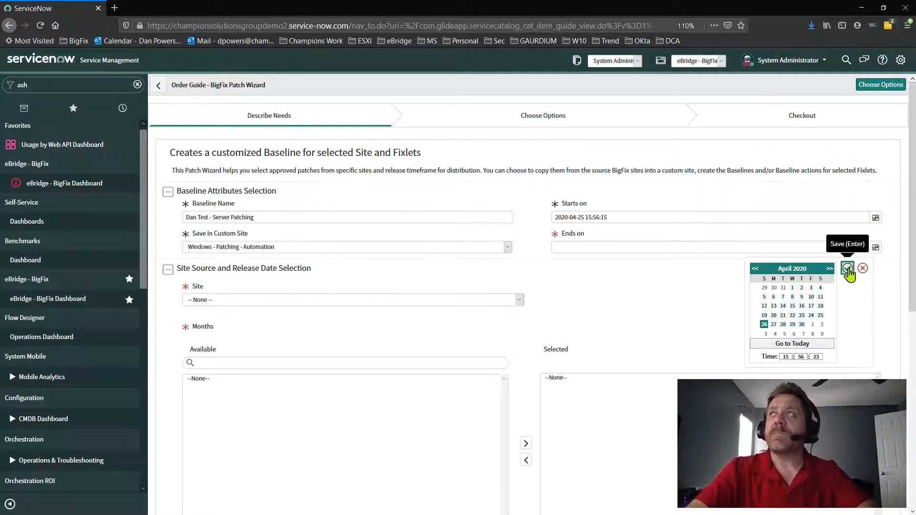
click(847, 268)
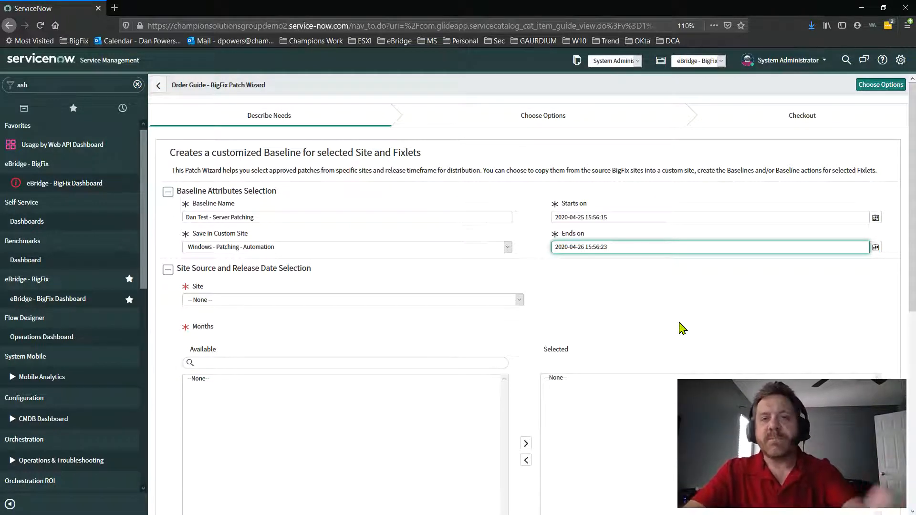
mouse_move(297, 313)
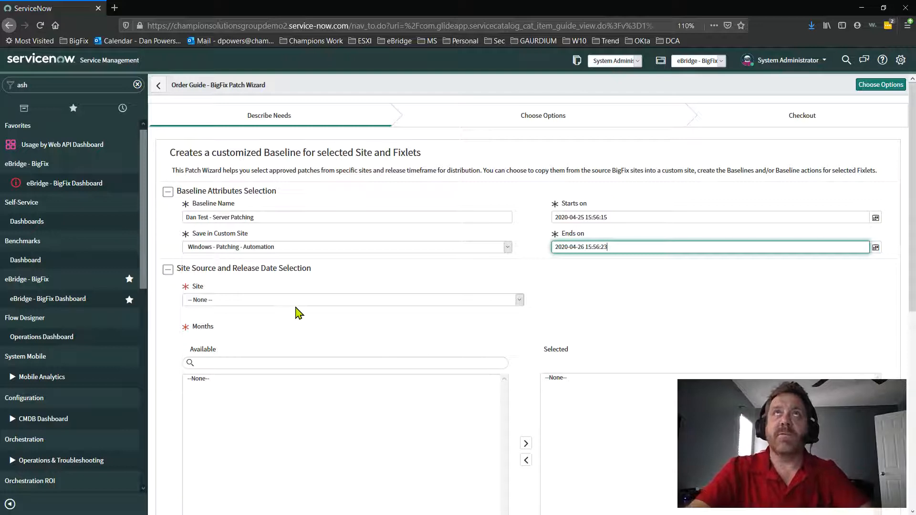
click(352, 300)
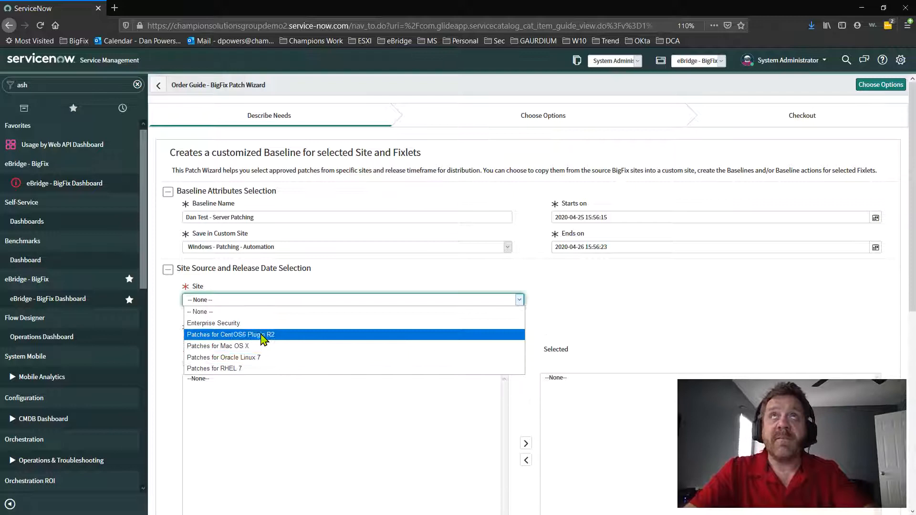
mouse_move(278, 350)
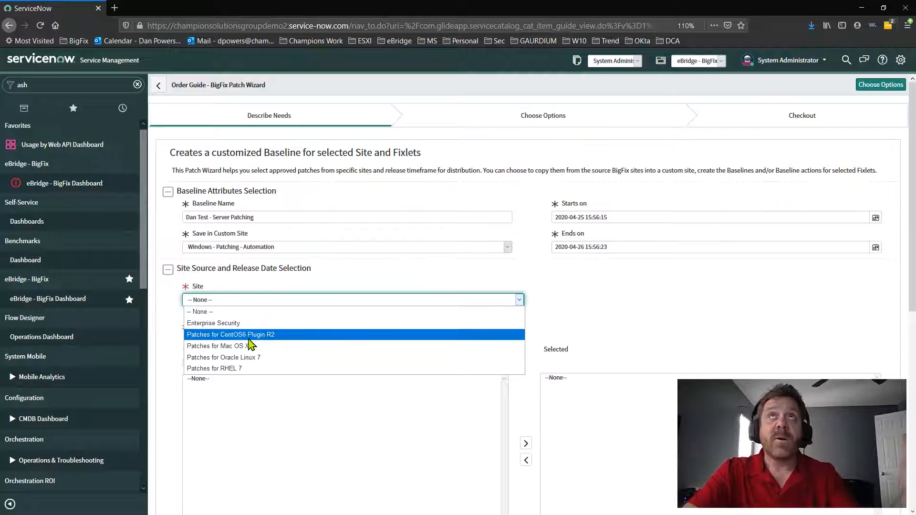
Source patches from Enterprise Security for release months 2020 - January and 2020 - March.
click(212, 324)
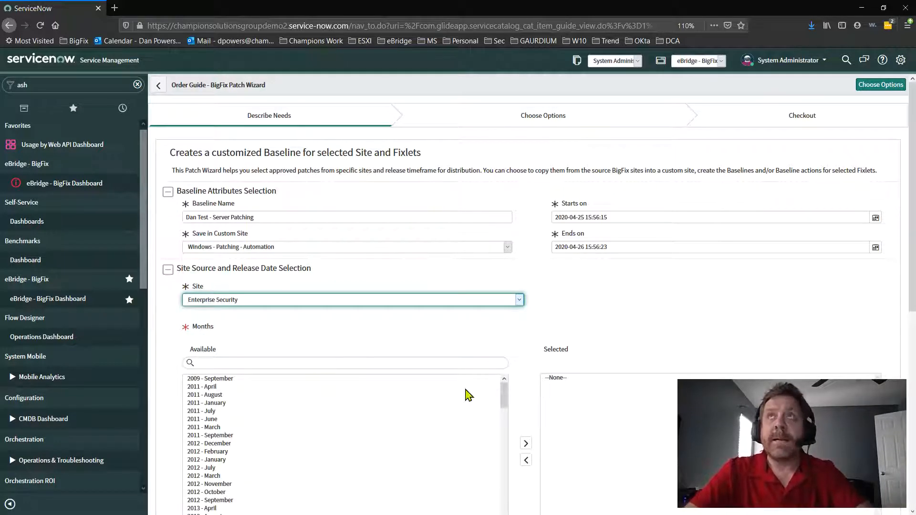
scroll(down, 3)
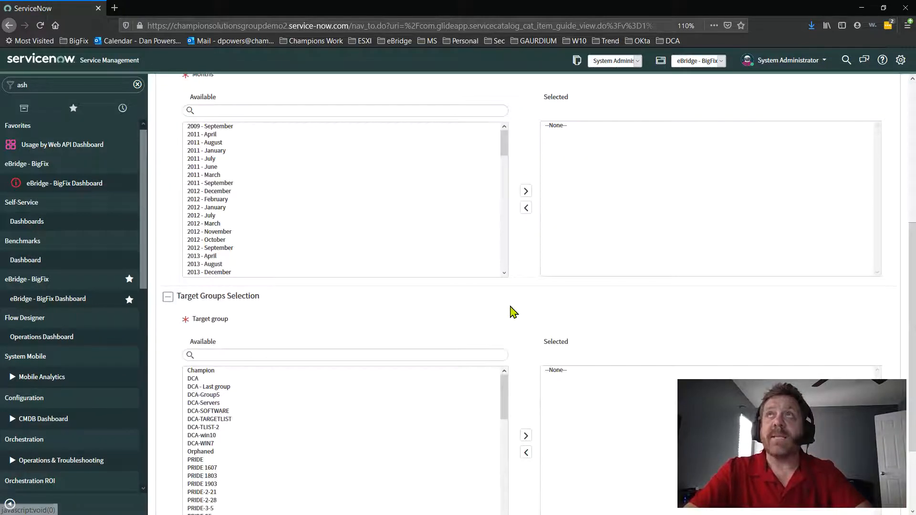
scroll(down, 3)
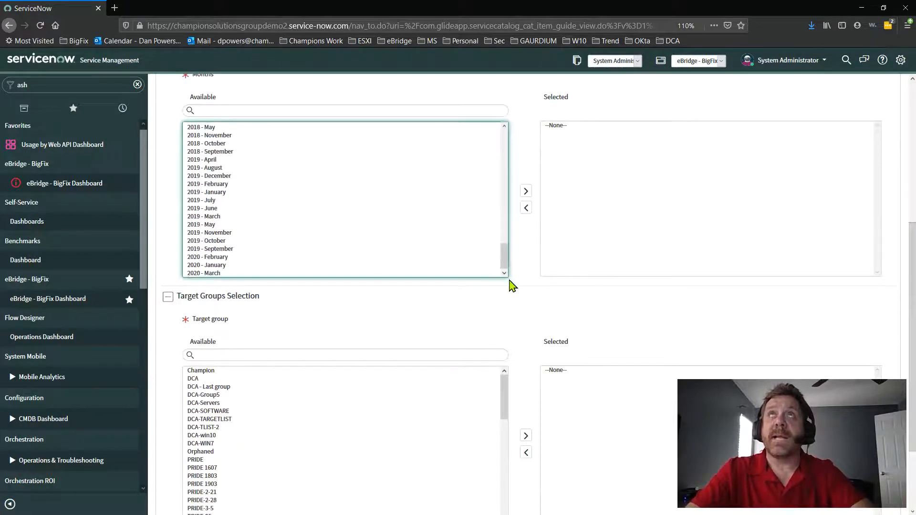
click(203, 273)
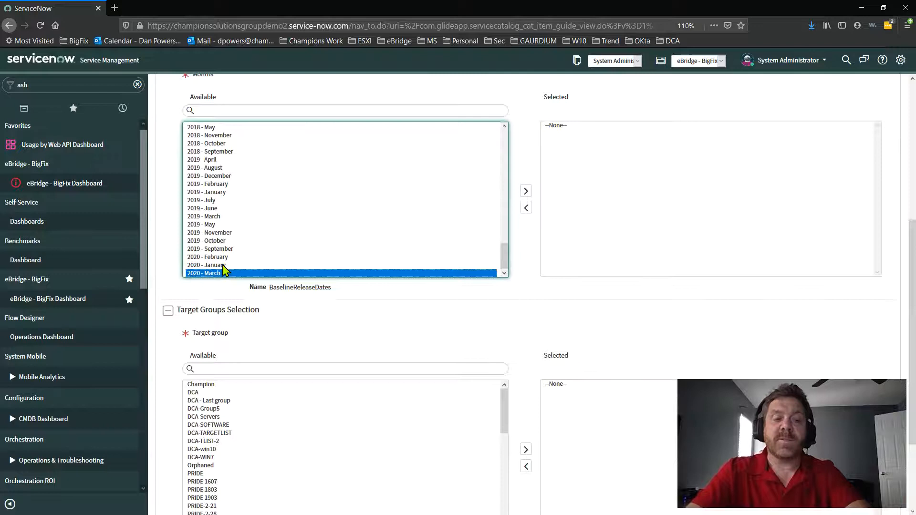
click(525, 191)
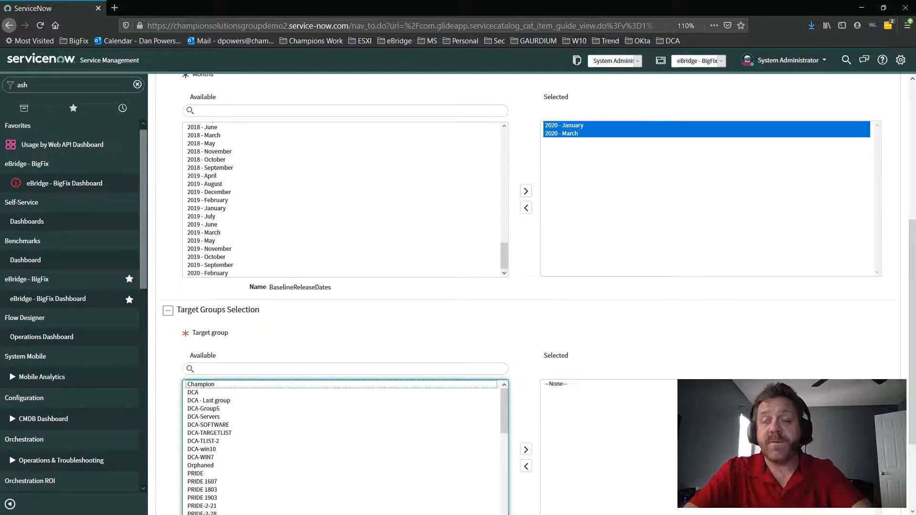
Target DCA - Last group, DCA-GroupS and DCA-Servers, then proceed to Choose Options.
click(209, 400)
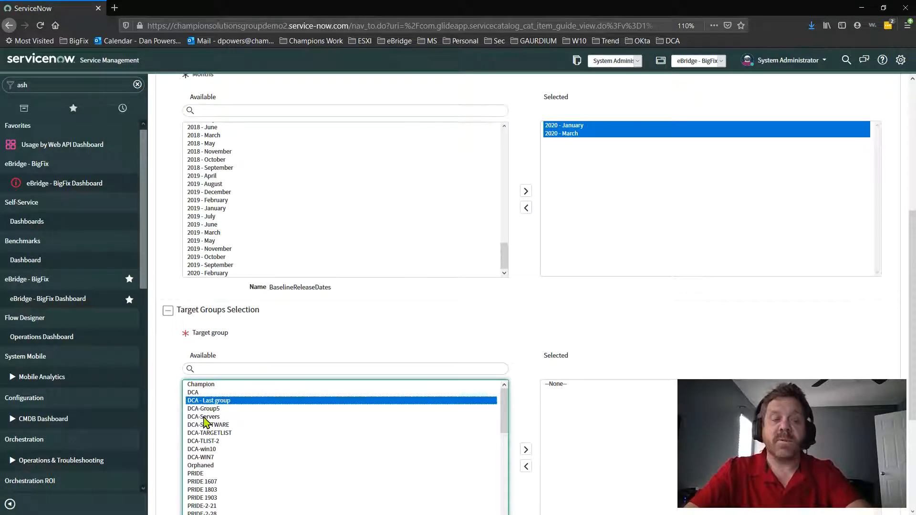
click(203, 417)
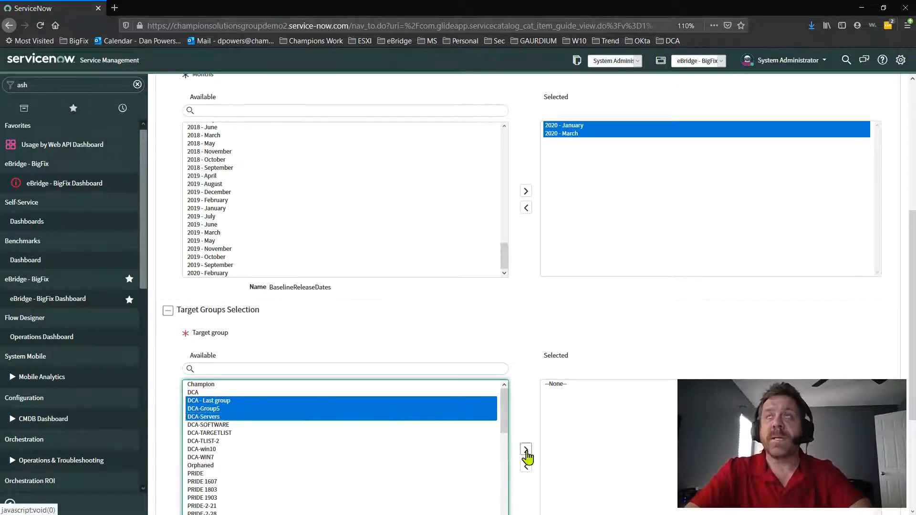
click(525, 450)
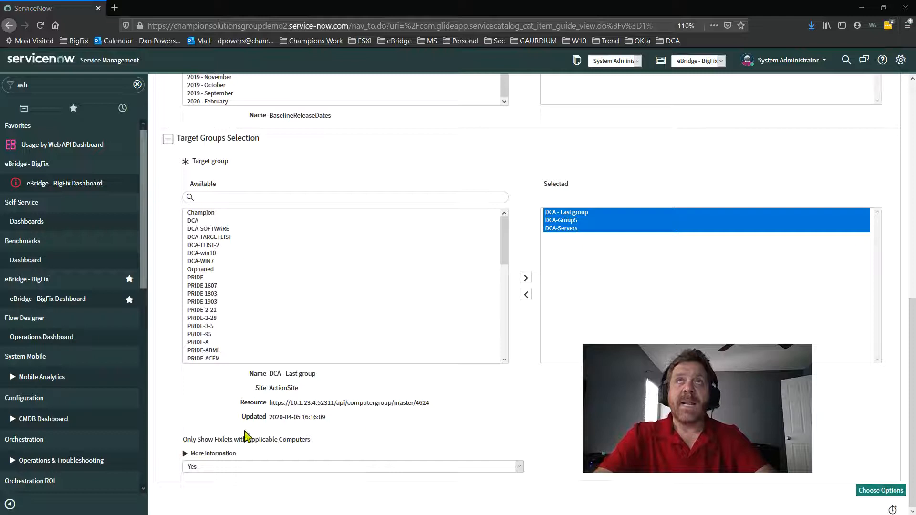
mouse_move(209, 474)
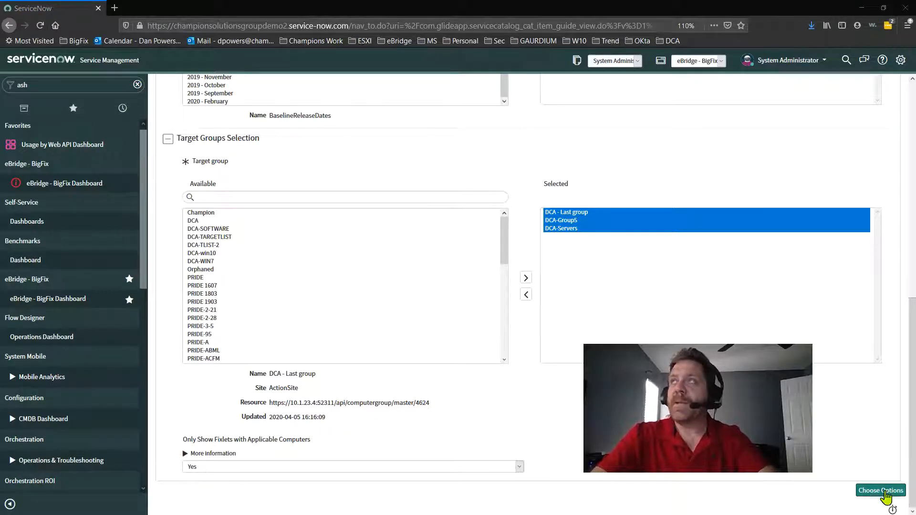
click(881, 491)
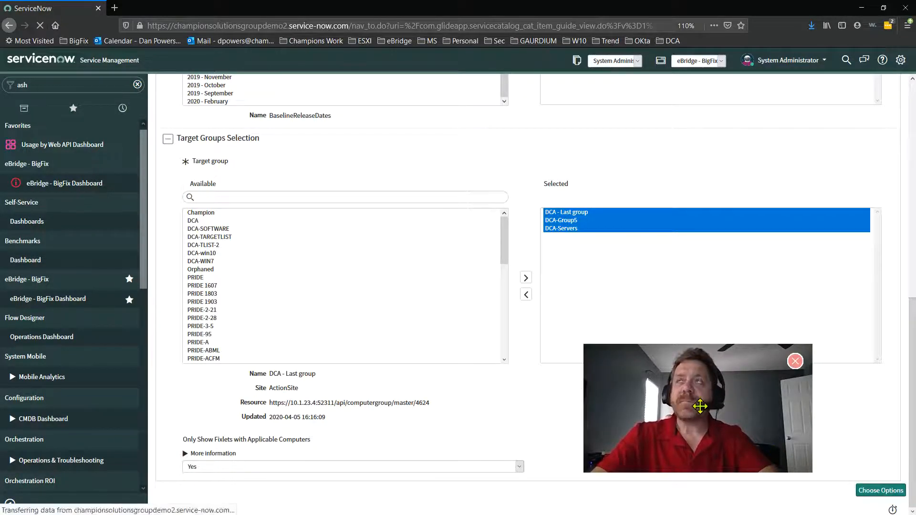
Review Baseline Attributes Selection and highlight a March 2020 servicing stack update among Available fixlets.
click(880, 491)
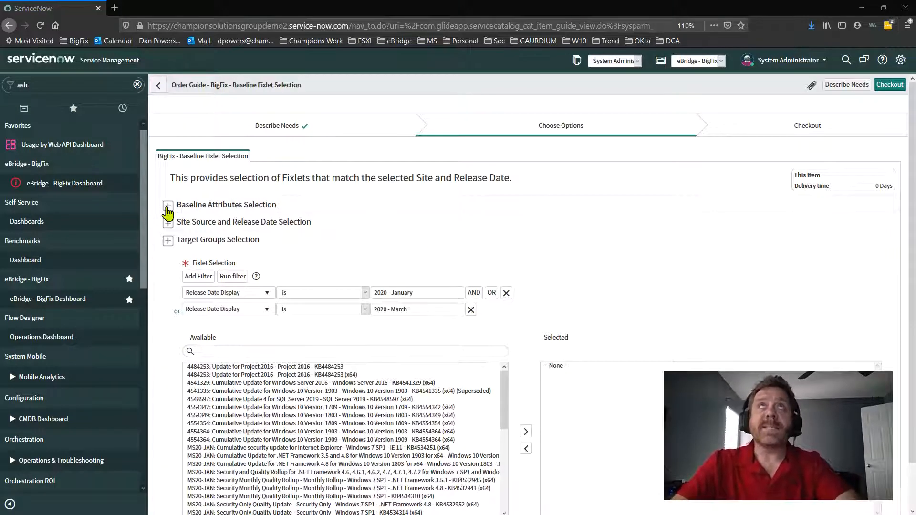
click(168, 205)
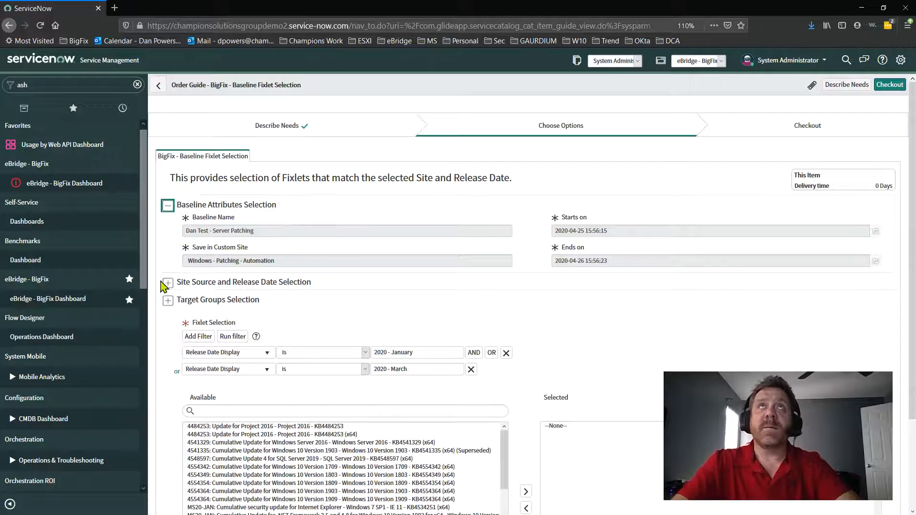
click(168, 282)
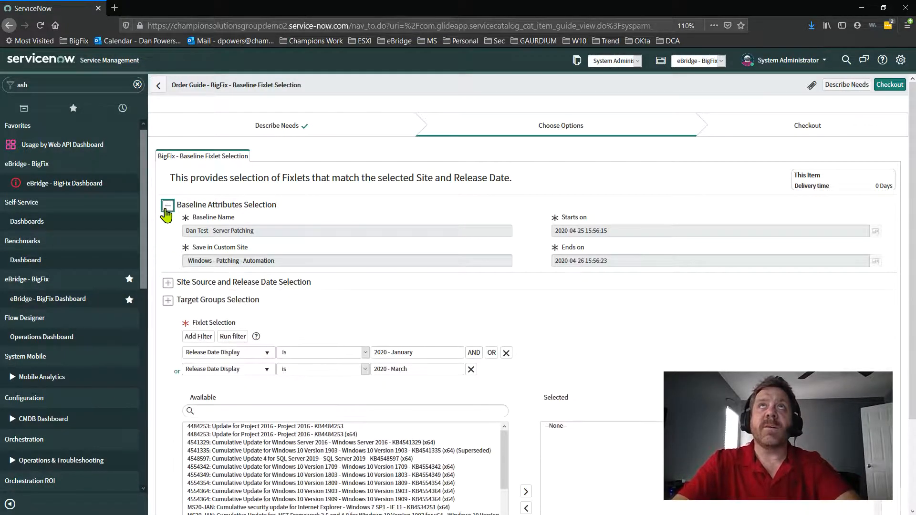
click(168, 206)
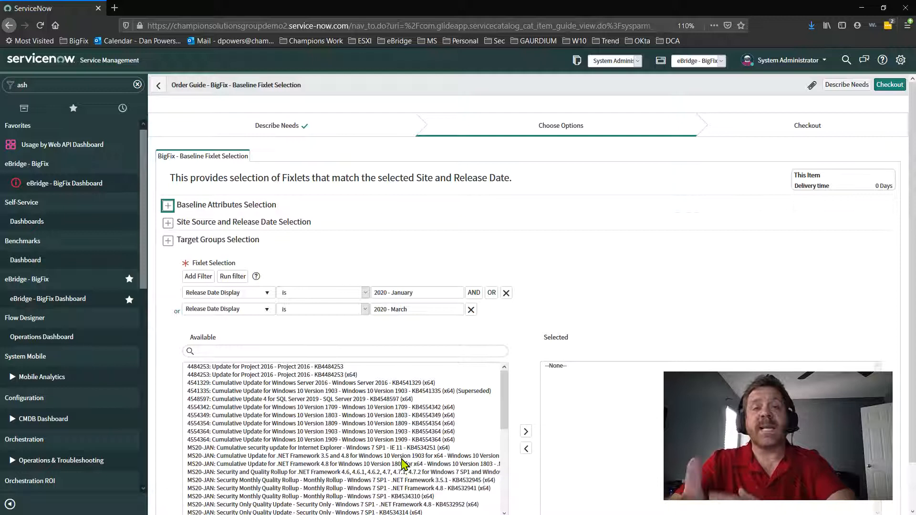
scroll(down, 3)
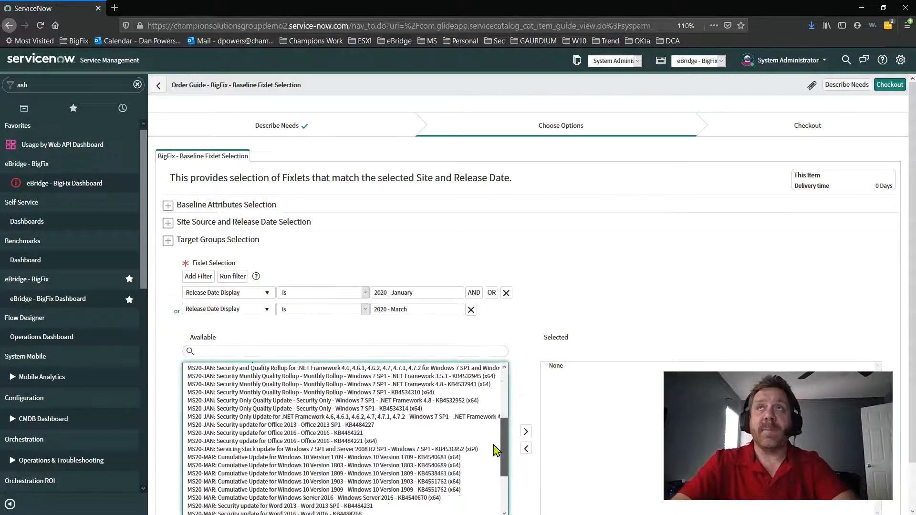
scroll(down, 3)
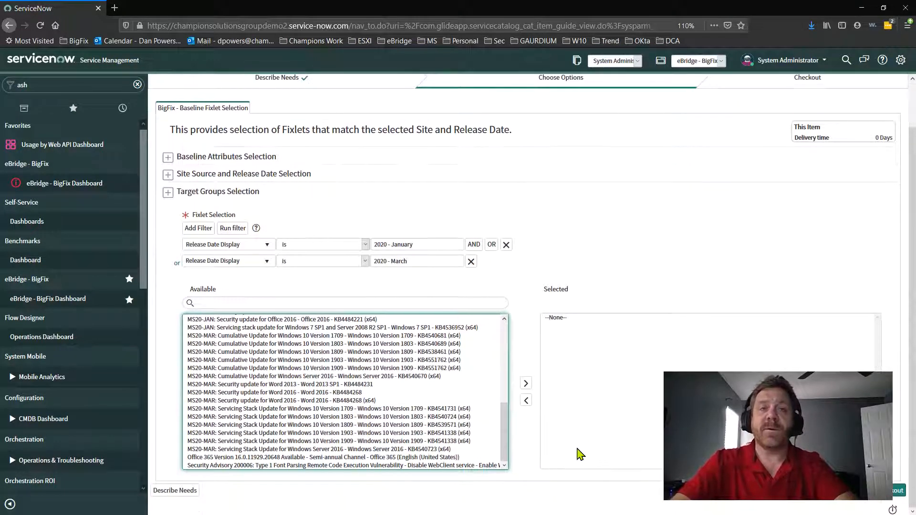
click(330, 408)
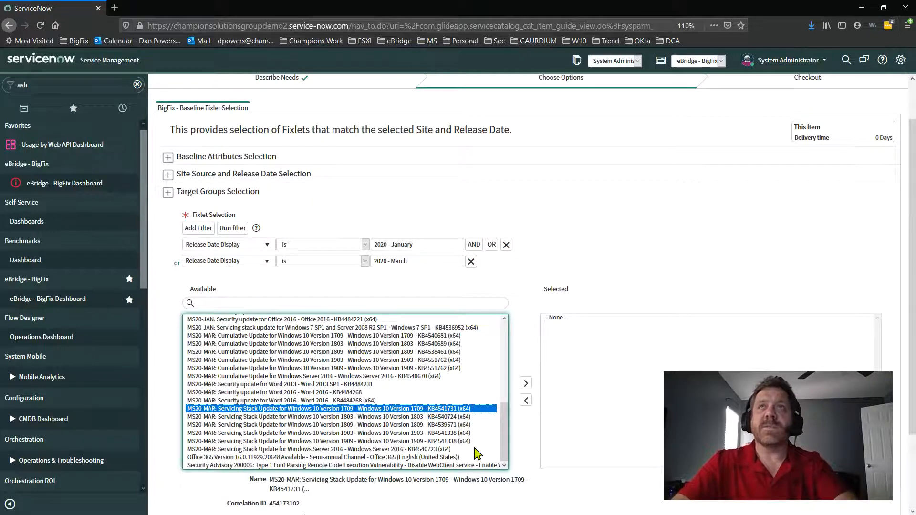
Require all conditions (AND) with the second one as Severity starts with 'crit', and run the filter.
scroll(down, 3)
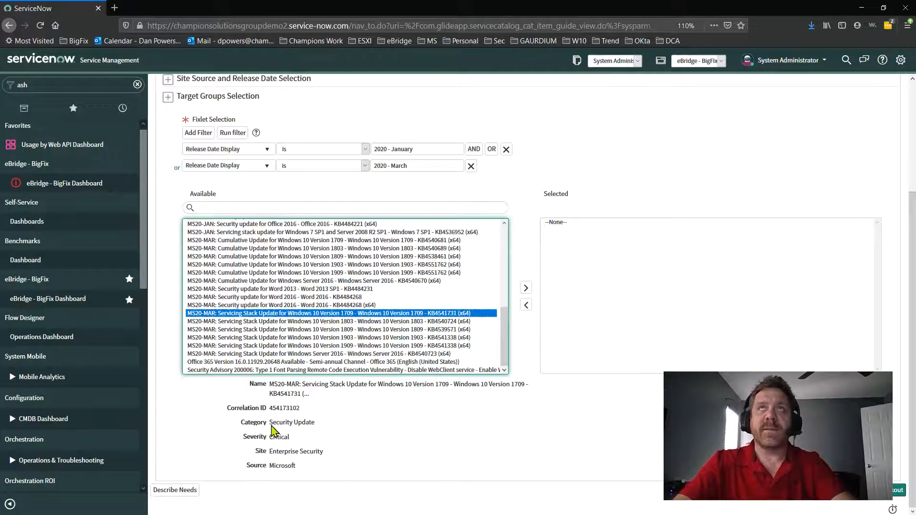
mouse_move(316, 462)
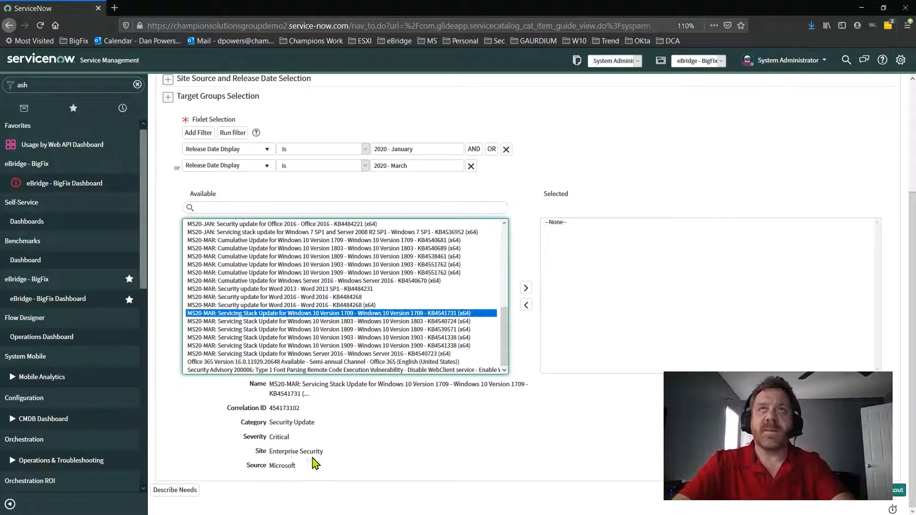
mouse_move(441, 424)
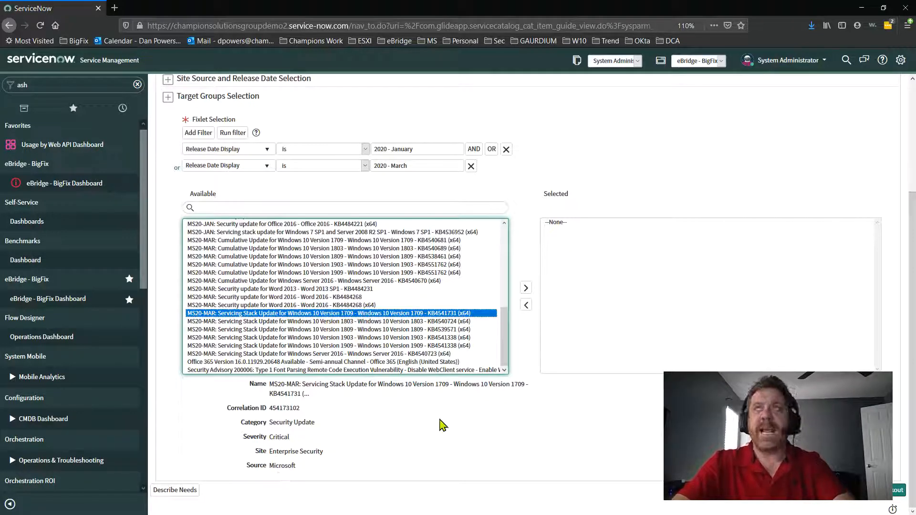
mouse_move(454, 455)
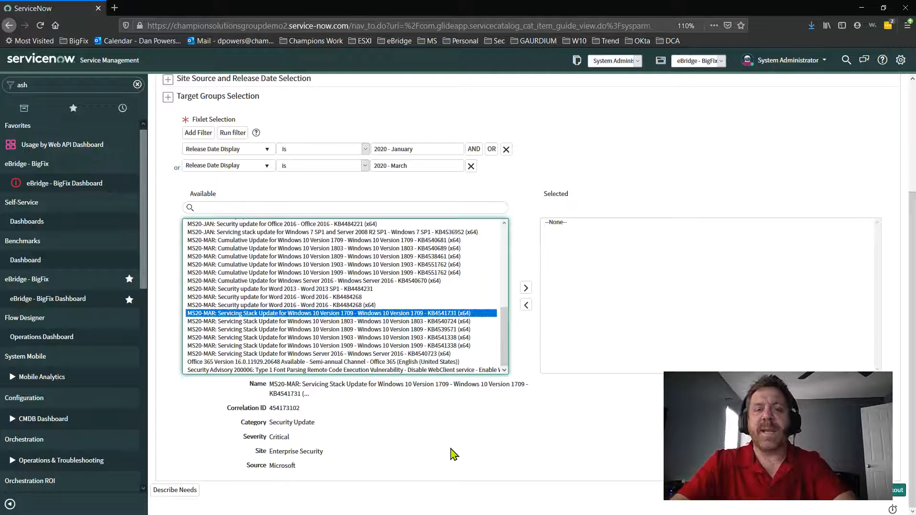
mouse_move(242, 203)
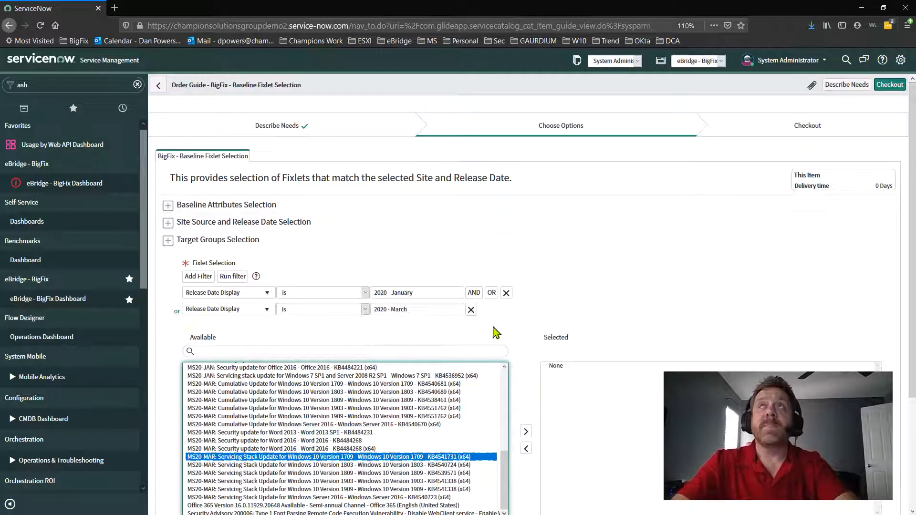
mouse_move(497, 322)
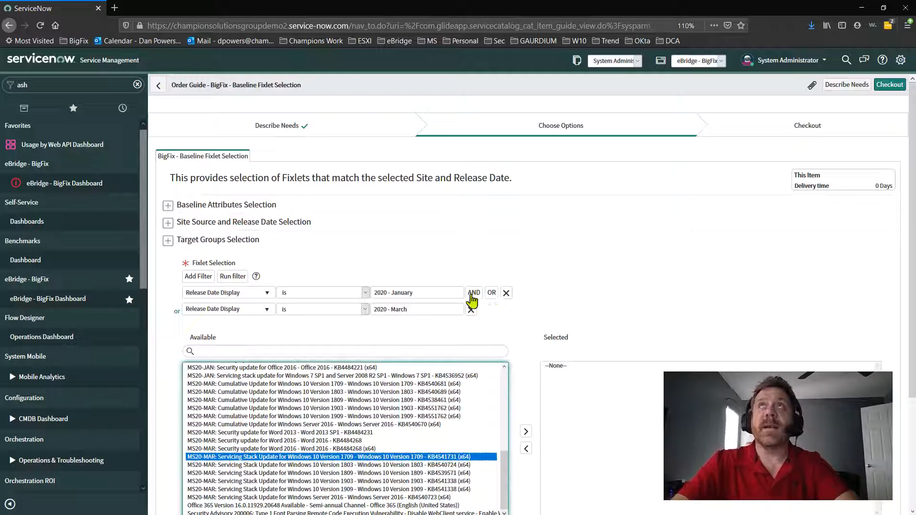
click(473, 293)
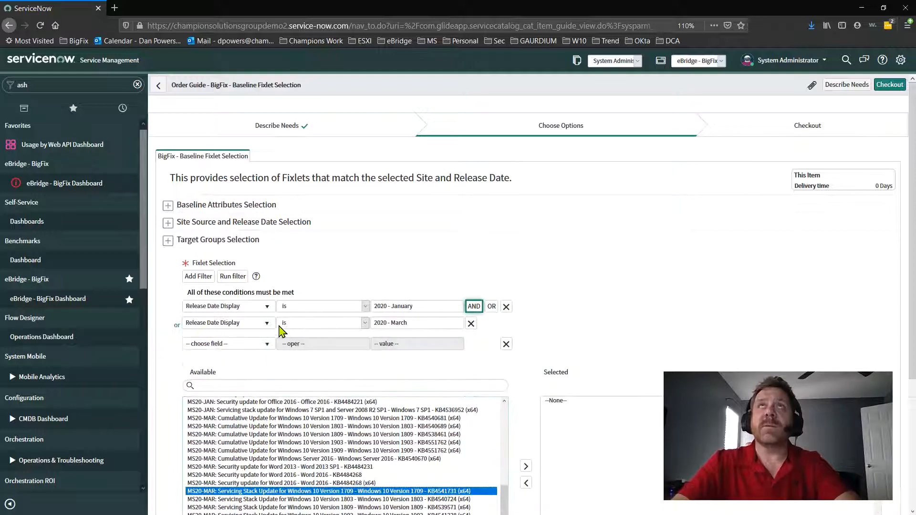
click(228, 343)
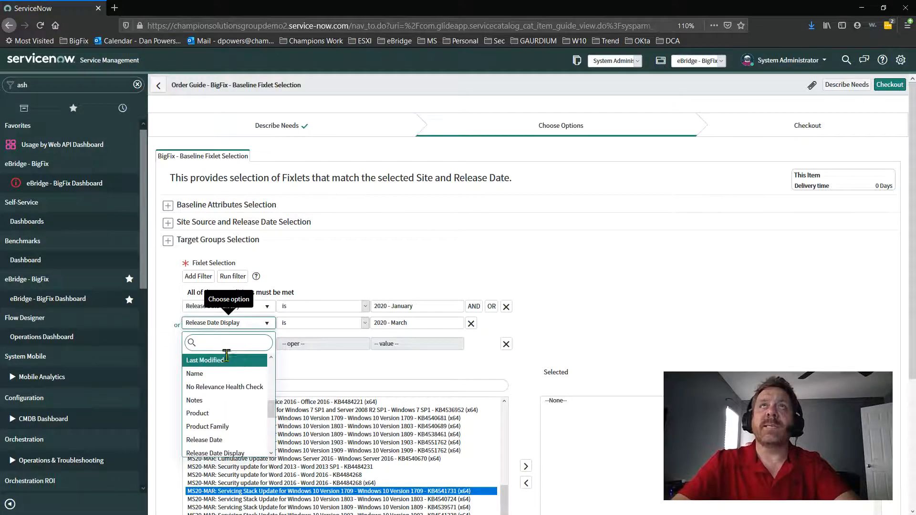
scroll(down, 3)
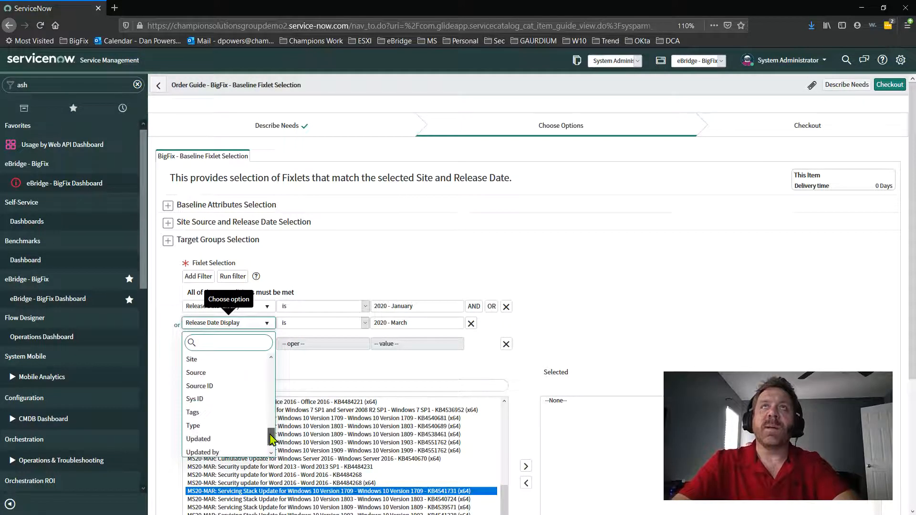
scroll(up, 3)
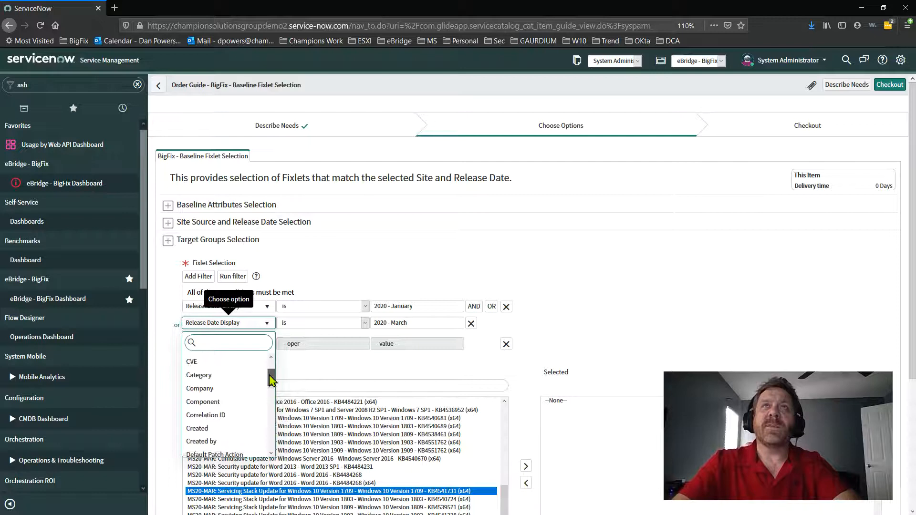
scroll(up, 3)
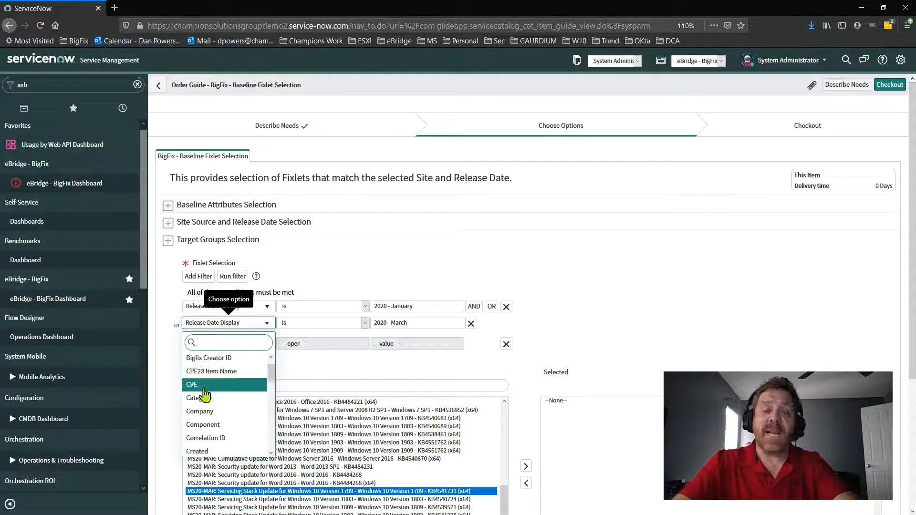
scroll(down, 3)
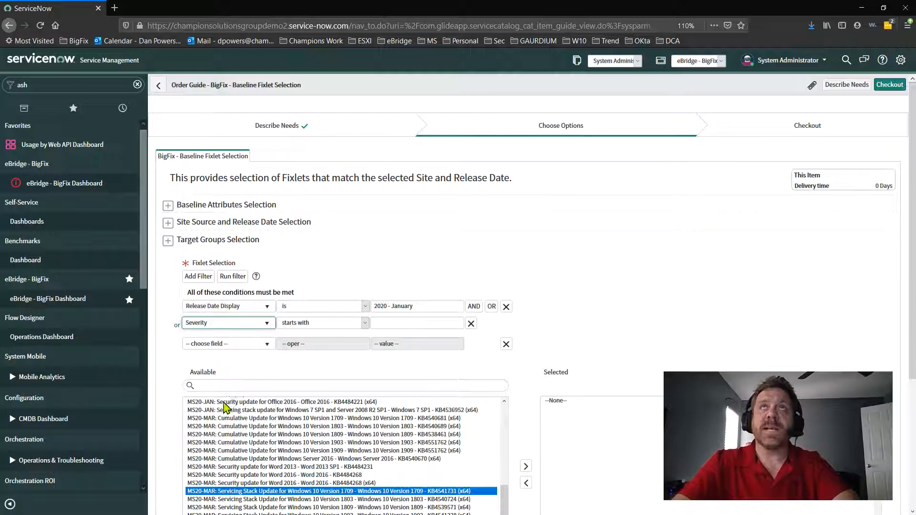
text(c)
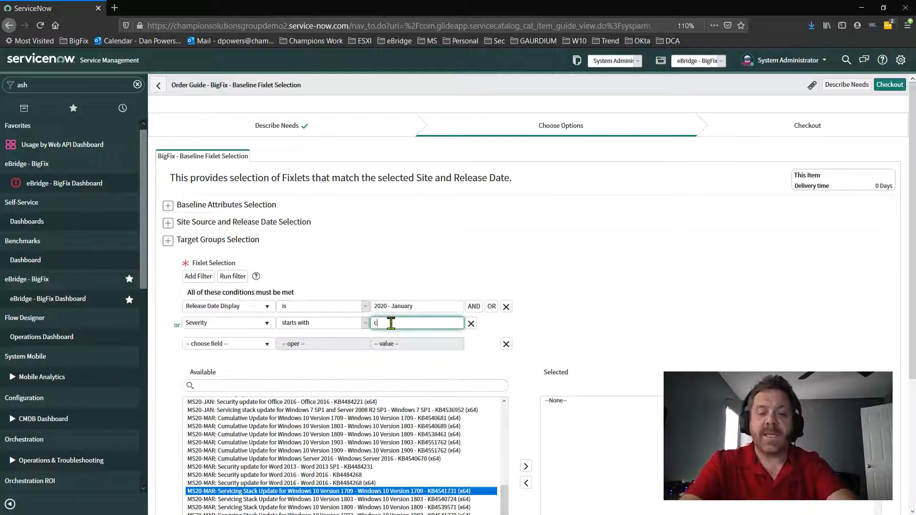
text(rit)
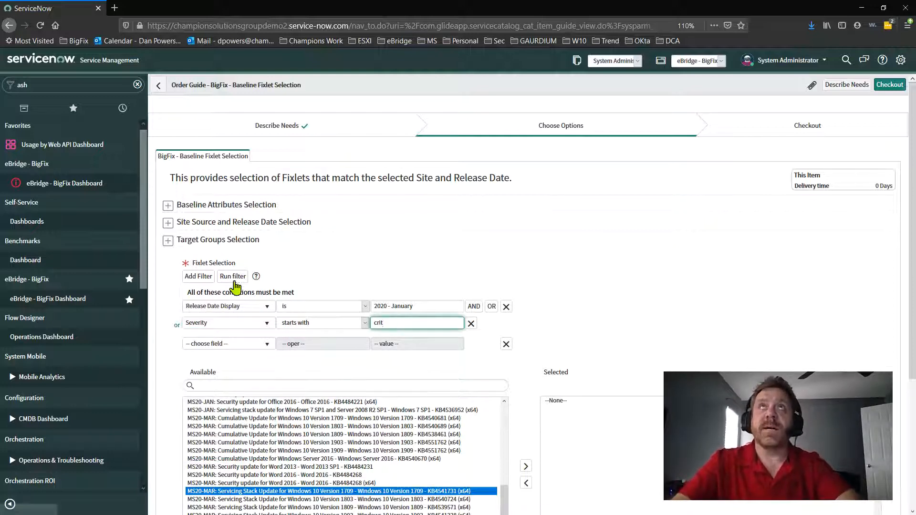
click(233, 276)
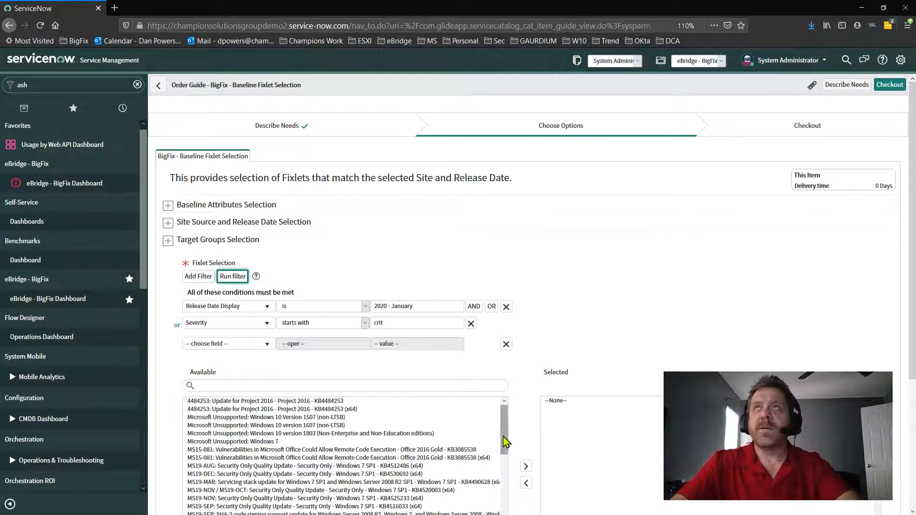
Move the critical security fixlets into the Selected list and proceed to Checkout.
scroll(down, 3)
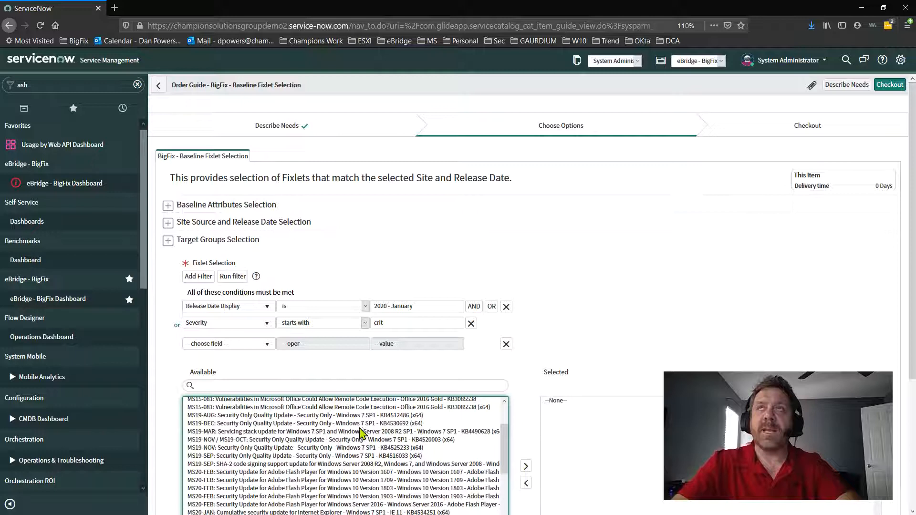
click(343, 464)
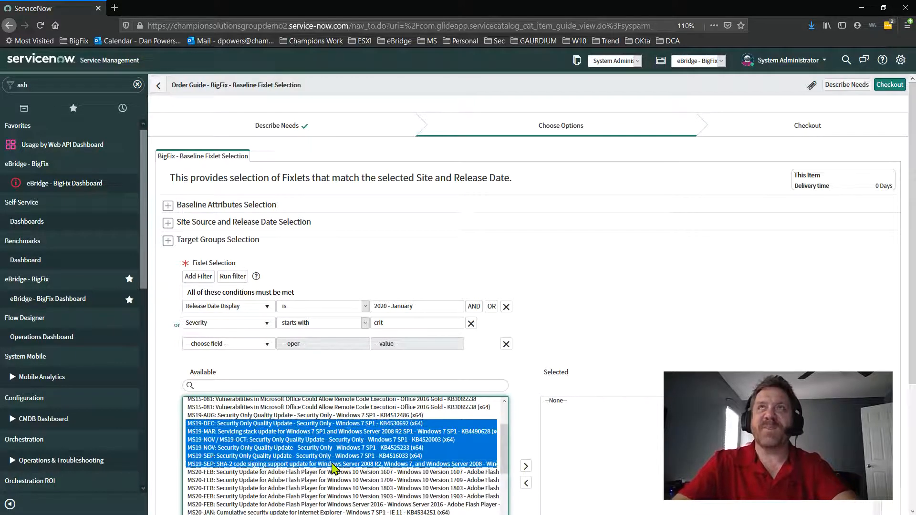
click(525, 466)
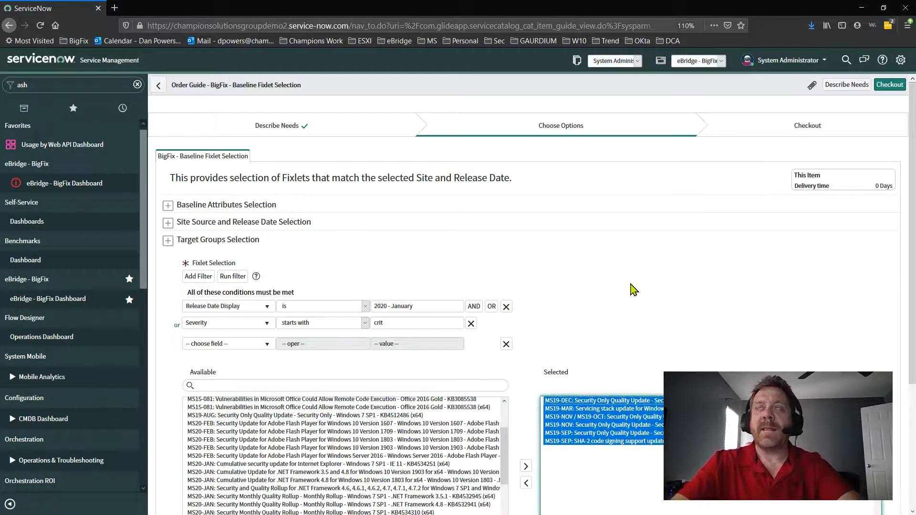
scroll(down, 3)
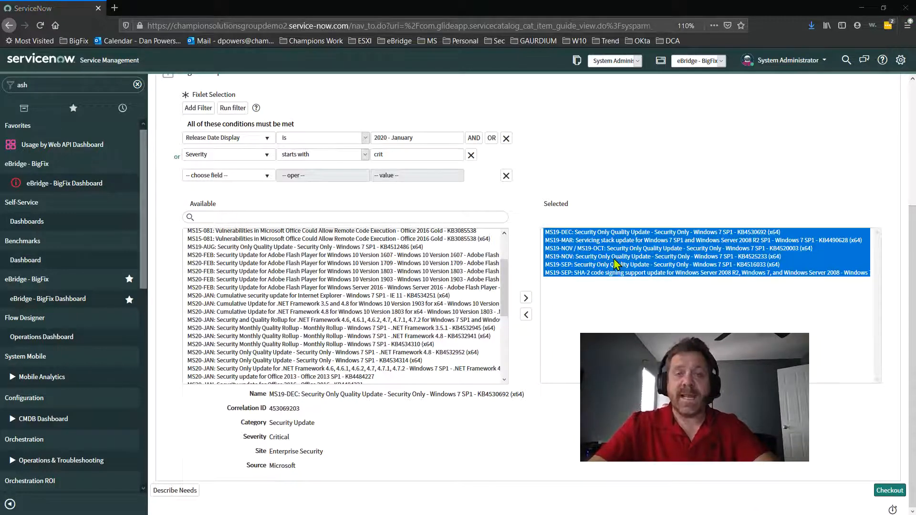
click(889, 490)
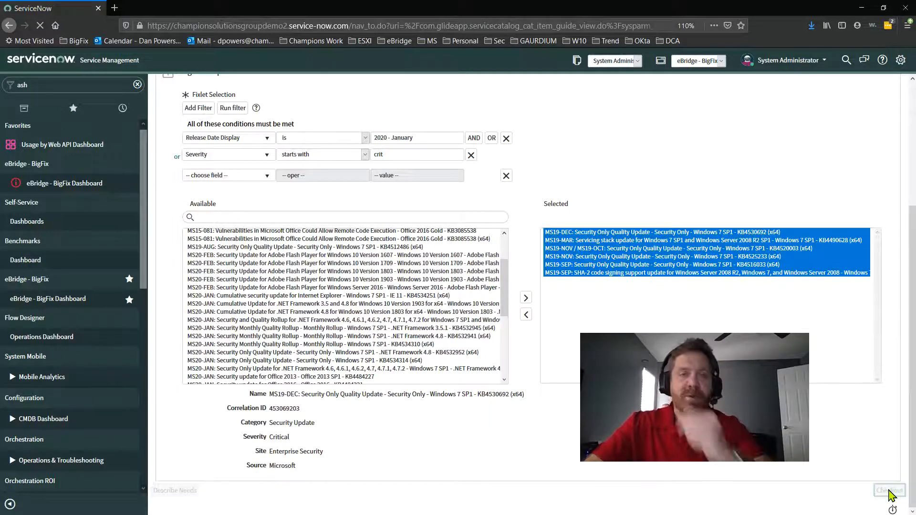
click(888, 489)
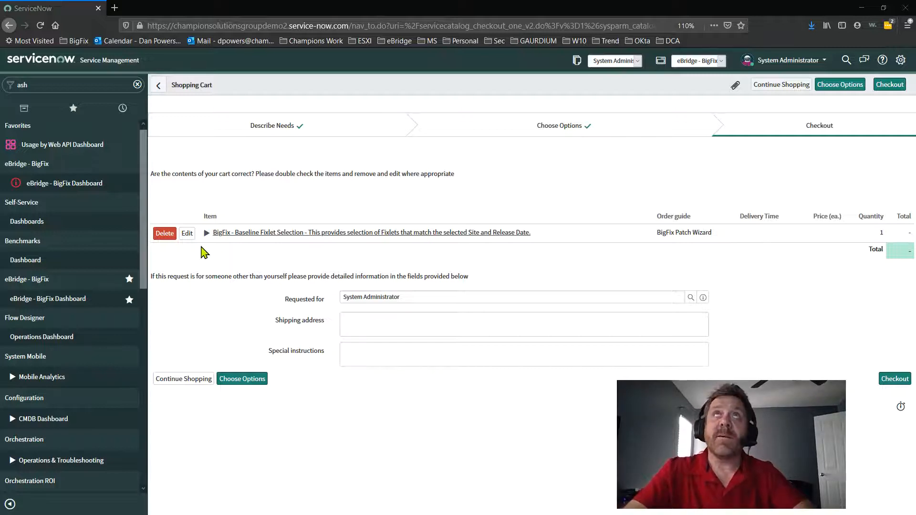
Review the BigFix Baseline Fixlet Selection cart item and submit the order, yielding REQ0010055.
click(207, 232)
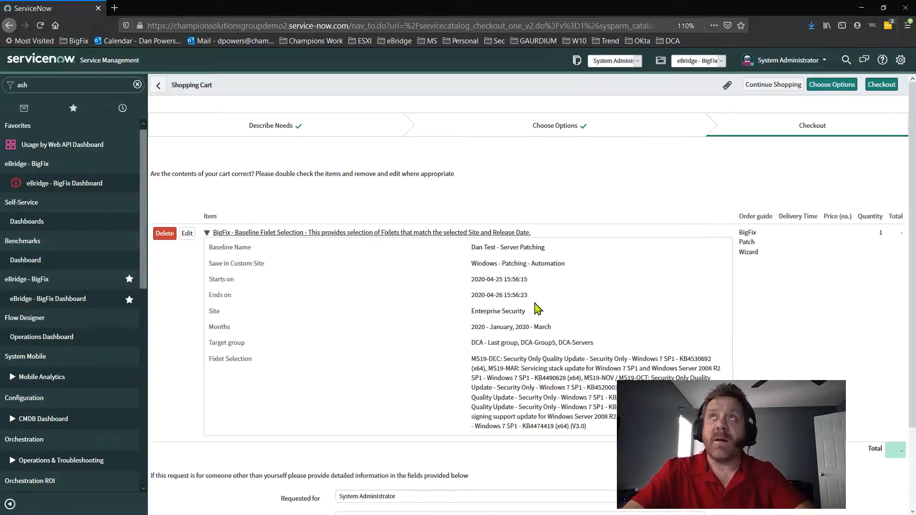
mouse_move(448, 404)
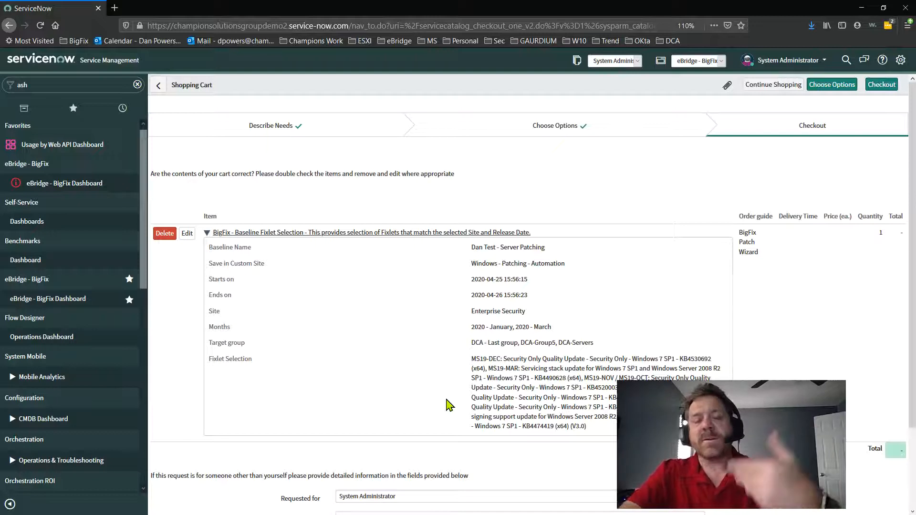
mouse_move(319, 373)
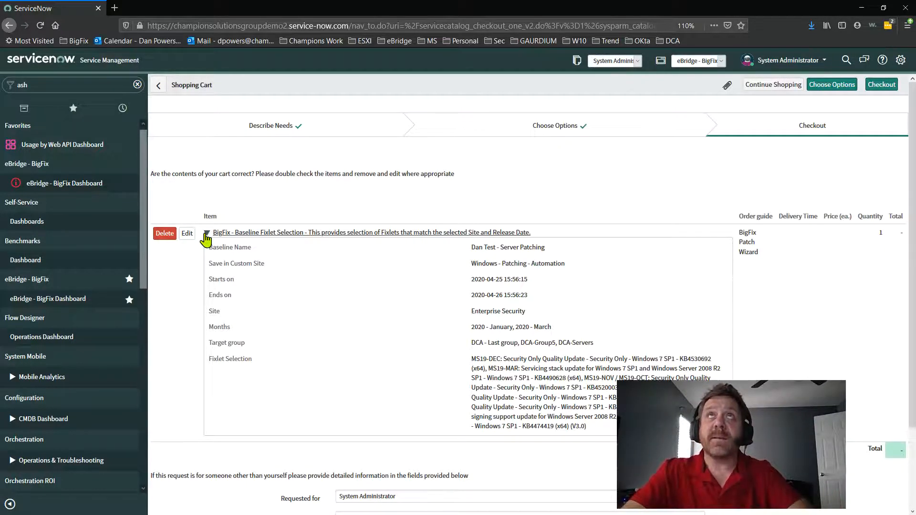
click(206, 238)
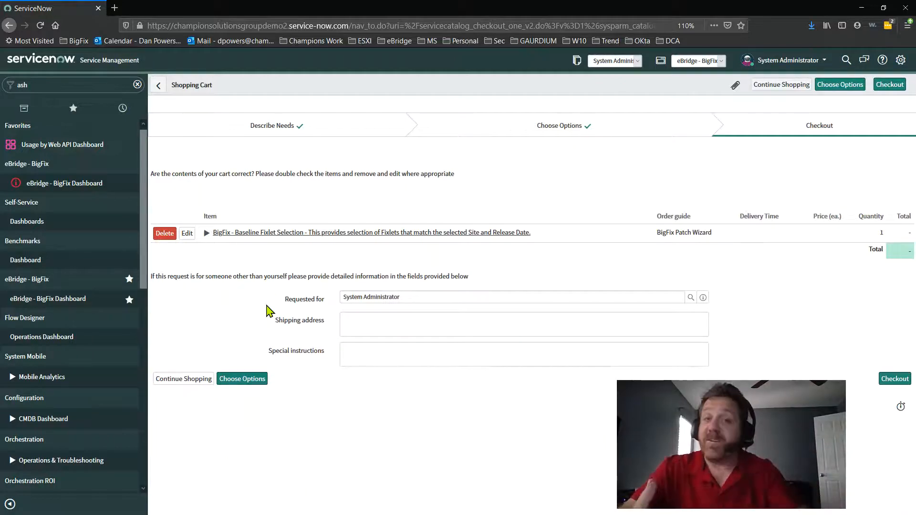
mouse_move(314, 407)
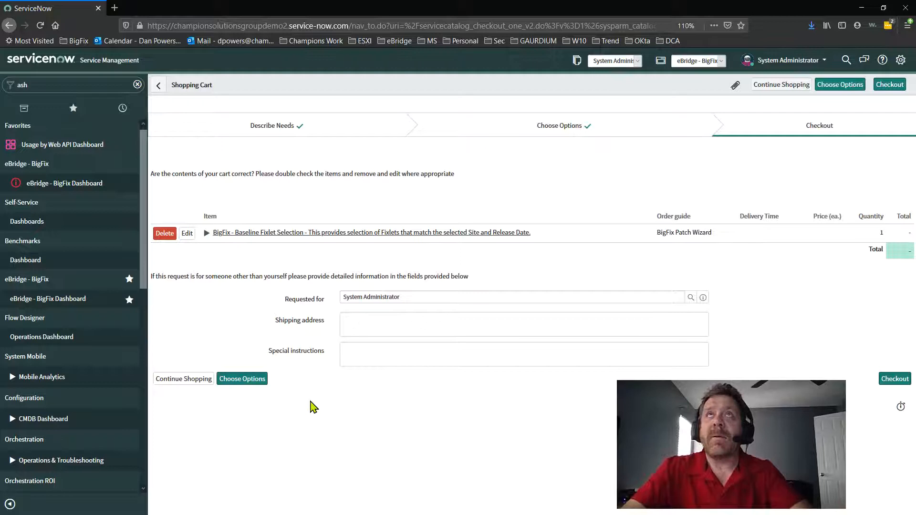
click(894, 379)
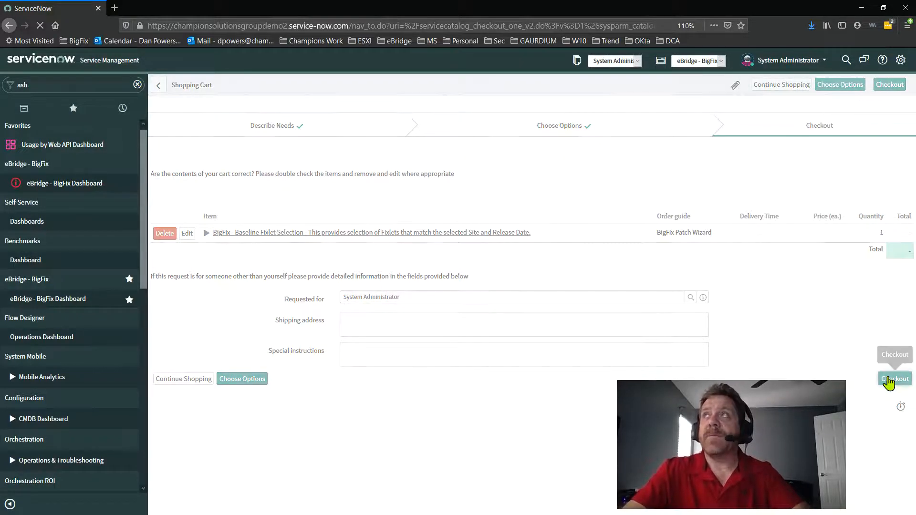
click(895, 379)
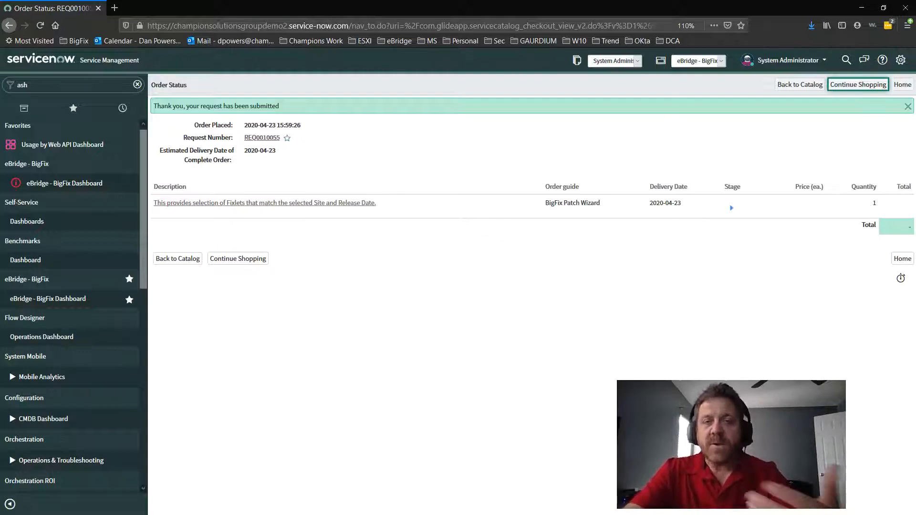
mouse_move(248, 209)
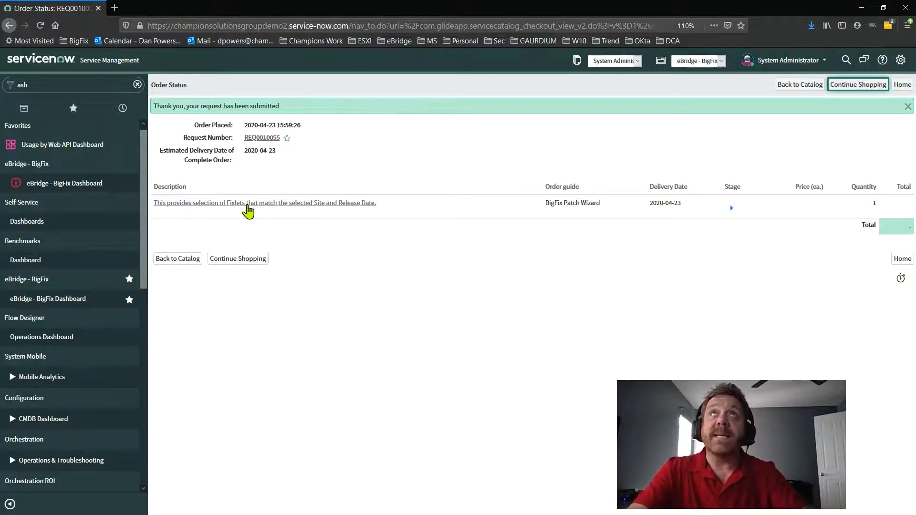
mouse_move(276, 202)
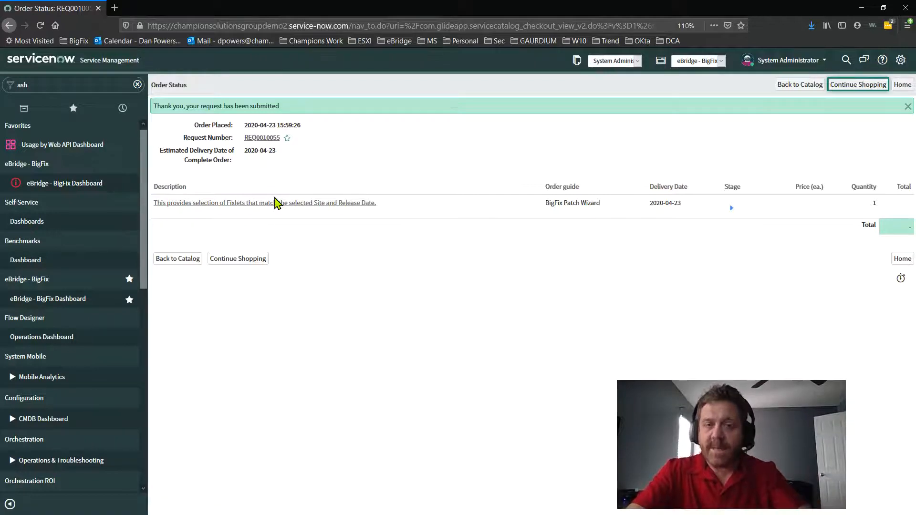
mouse_move(342, 327)
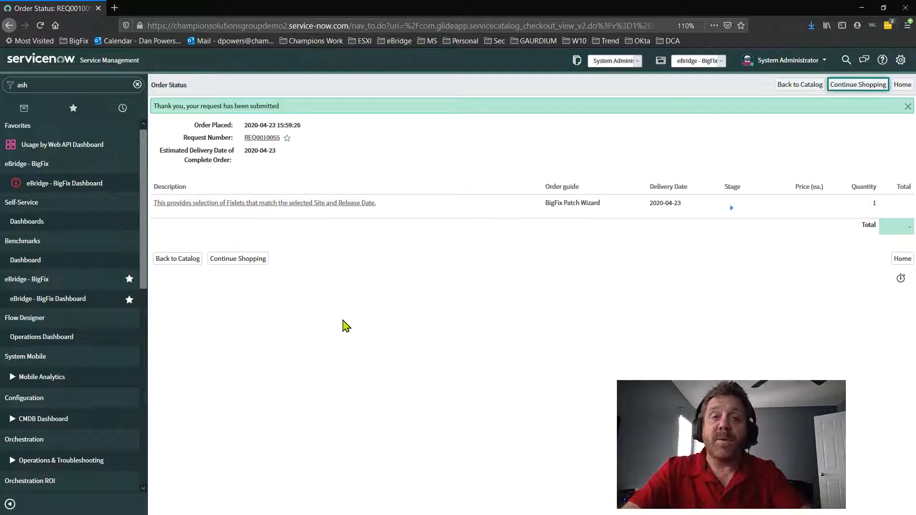
mouse_move(326, 415)
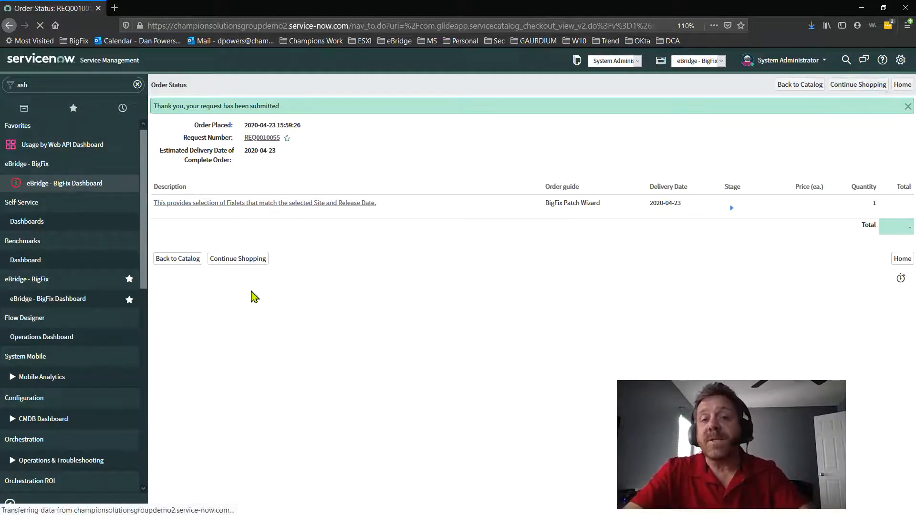
Show the eBridge - BigFix Dashboard's Self-Service view with dynamic actions and software tasks.
click(64, 183)
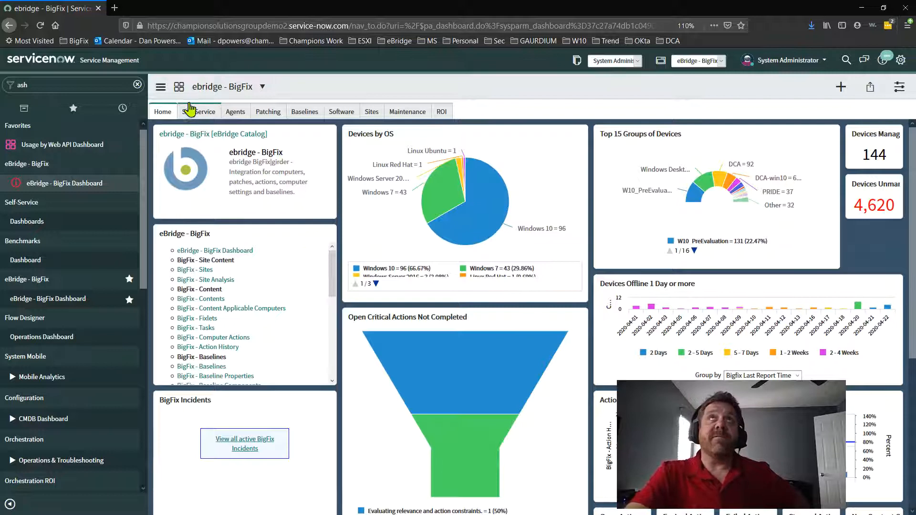
click(198, 112)
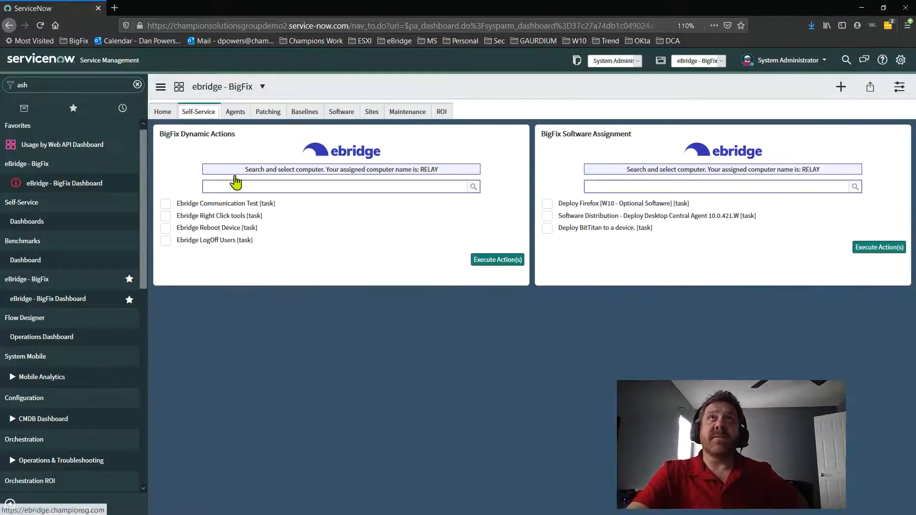
mouse_move(641, 245)
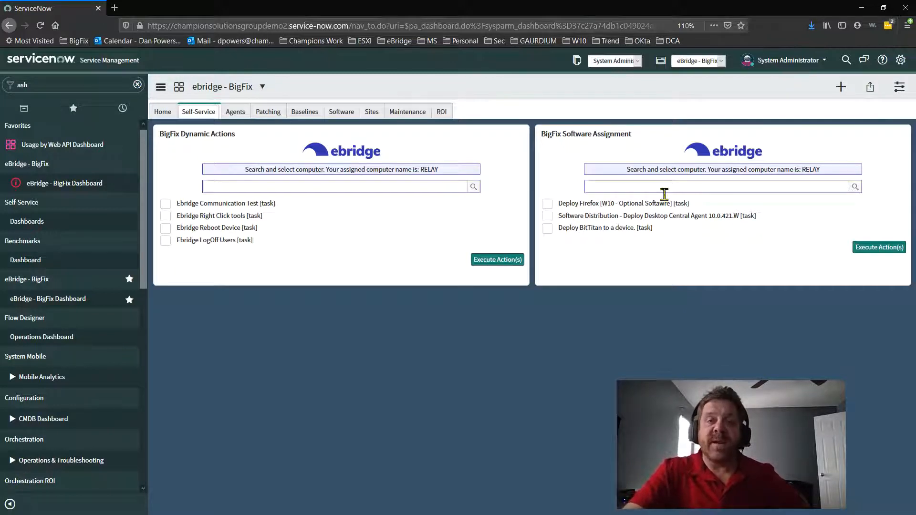
mouse_move(675, 229)
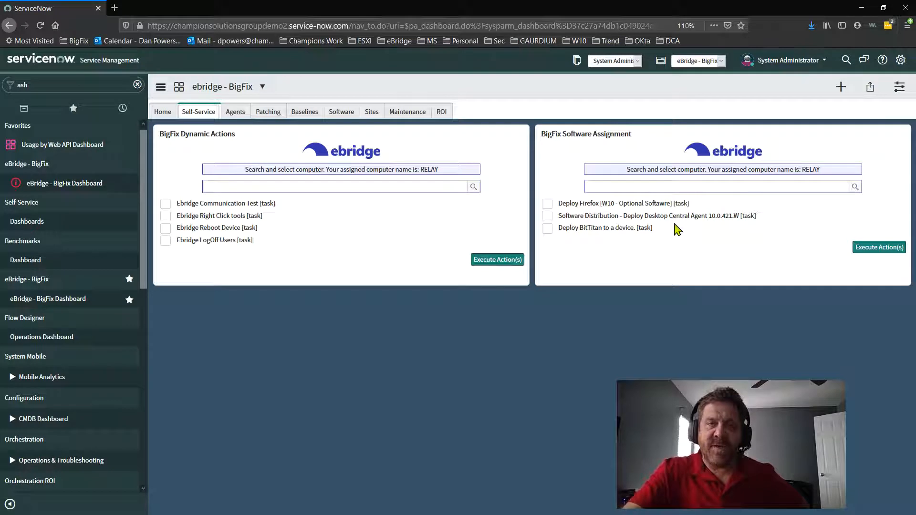
mouse_move(675, 283)
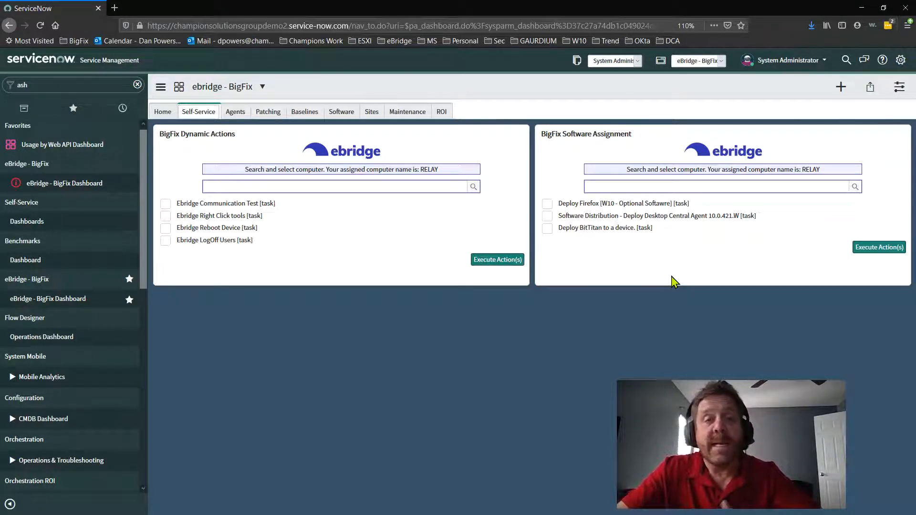
mouse_move(652, 270)
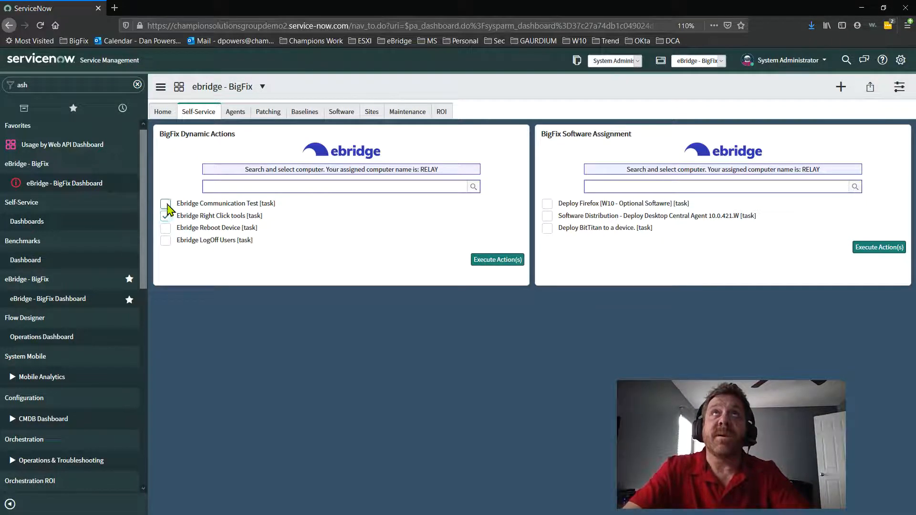
Run the Ebridge Communication Test task on computer SPDPOWERS and acknowledge the created action.
click(166, 203)
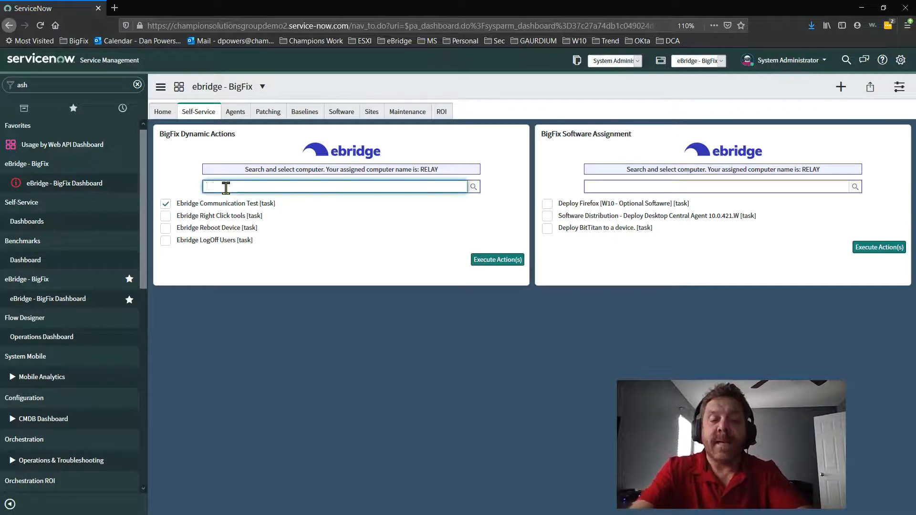
text(SPDPOWERS)
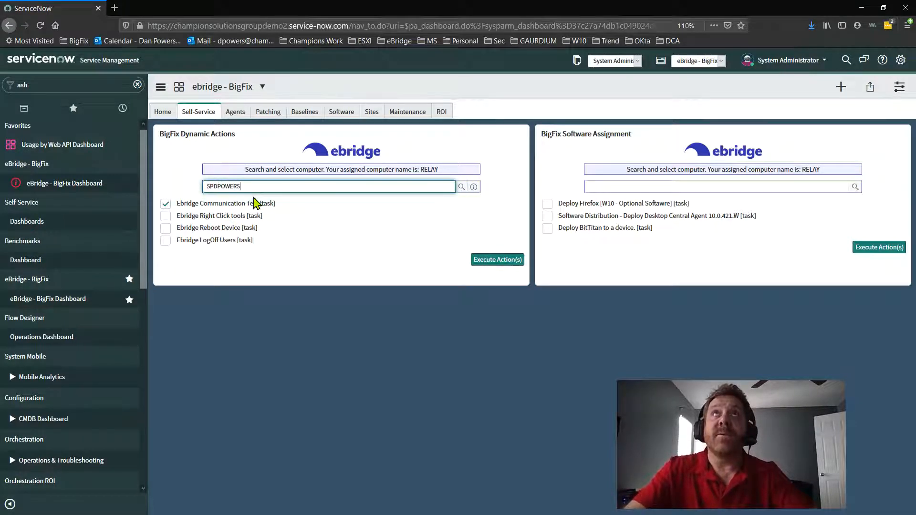
click(497, 259)
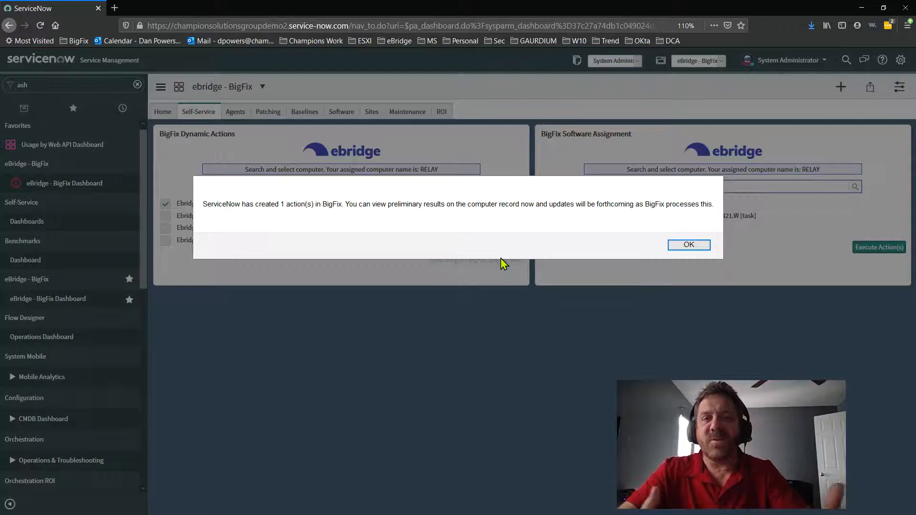
mouse_move(606, 260)
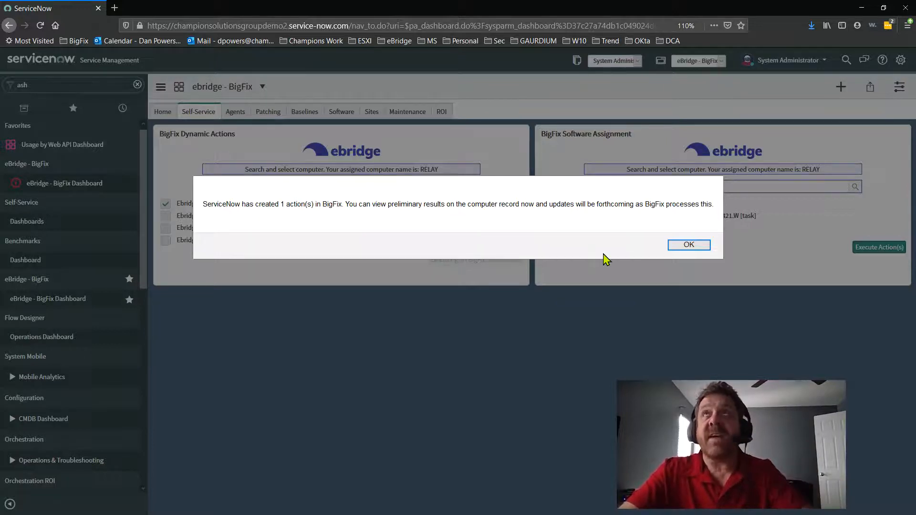
click(688, 245)
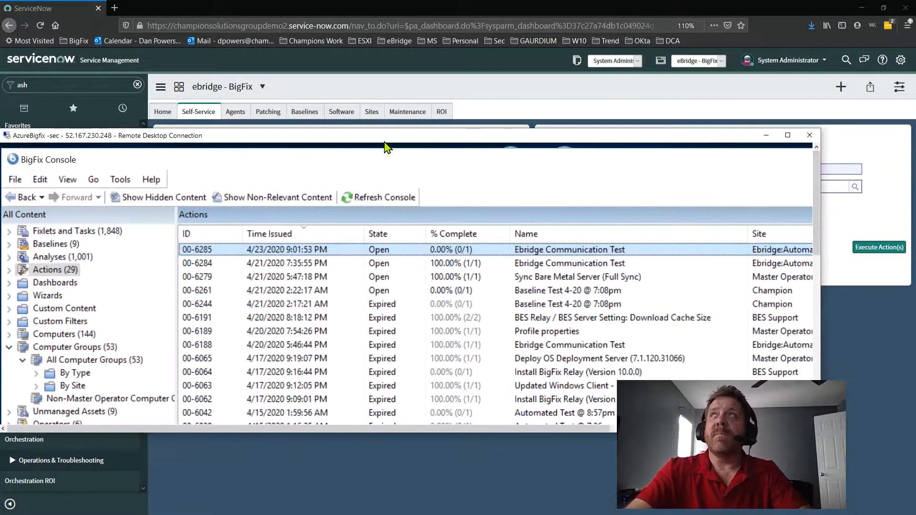
Maximize the BigFix Console and list the Ebridge:Automation fixlets and Ebridge:Software tasks.
scroll(right, 3)
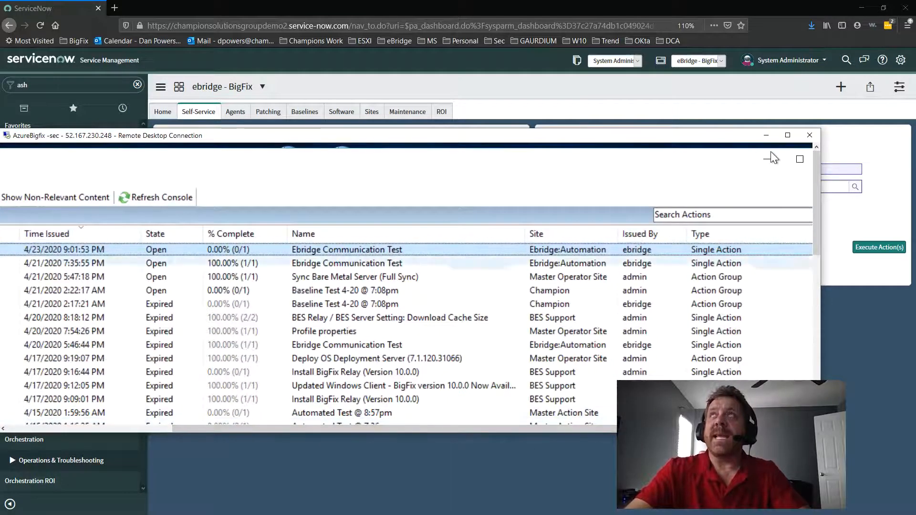
click(787, 135)
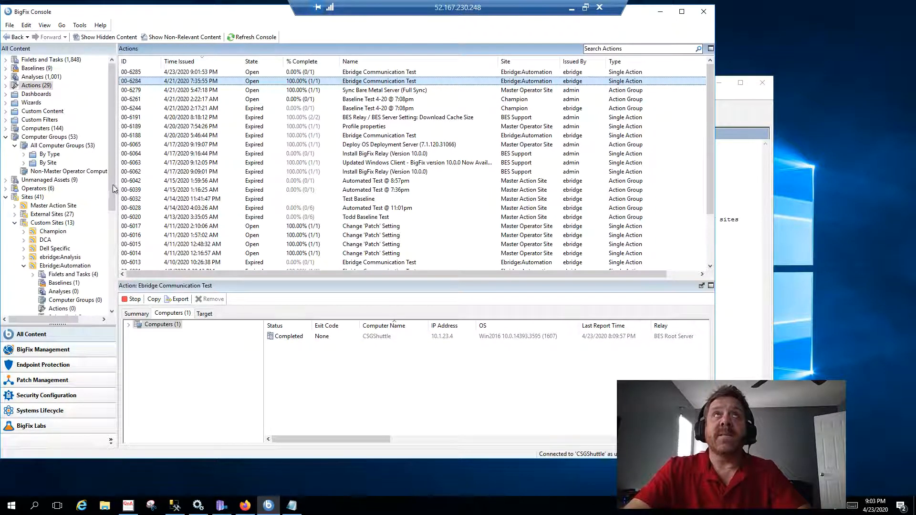
scroll(down, 3)
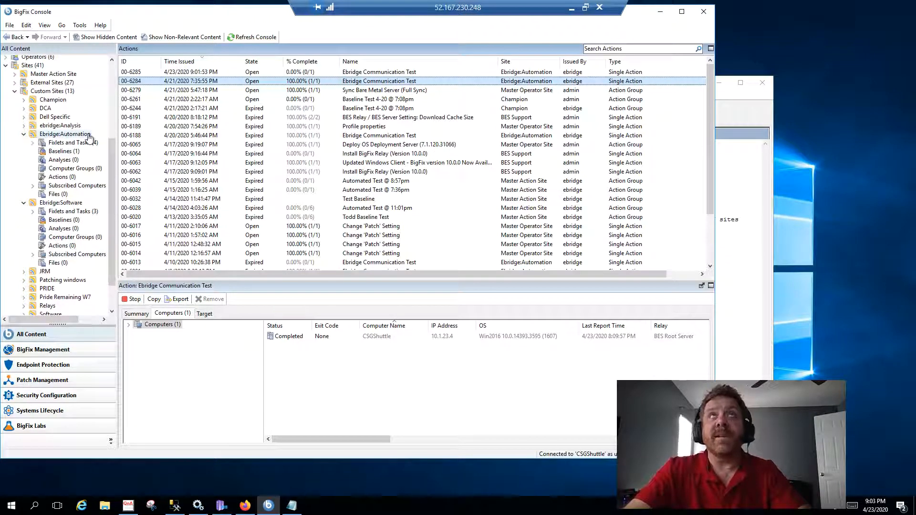
click(70, 142)
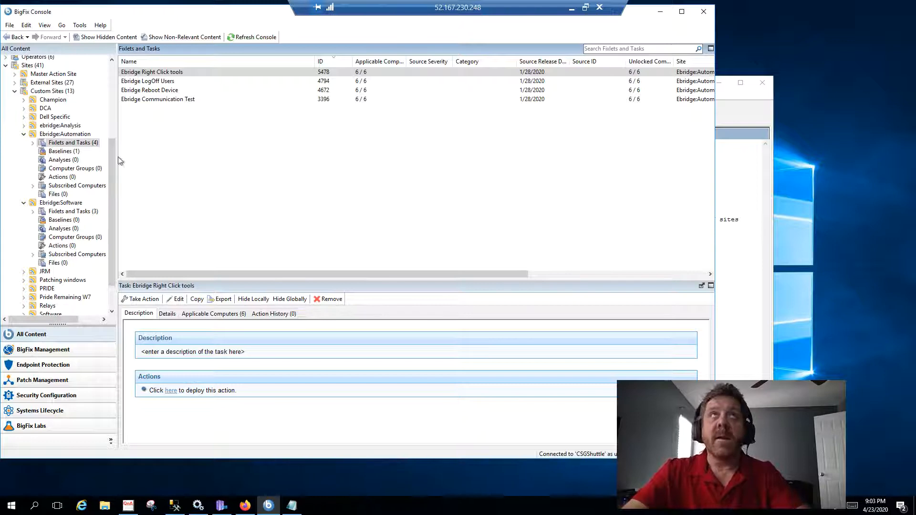
click(72, 211)
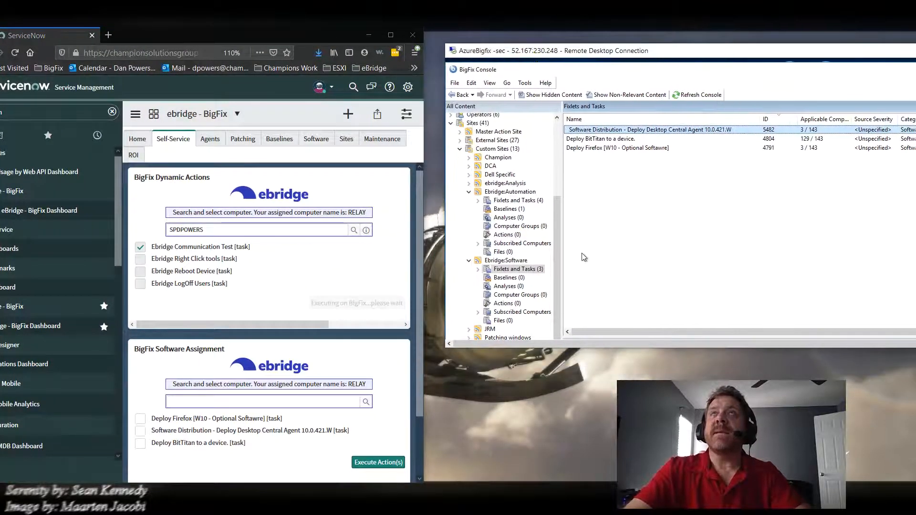
mouse_move(570, 349)
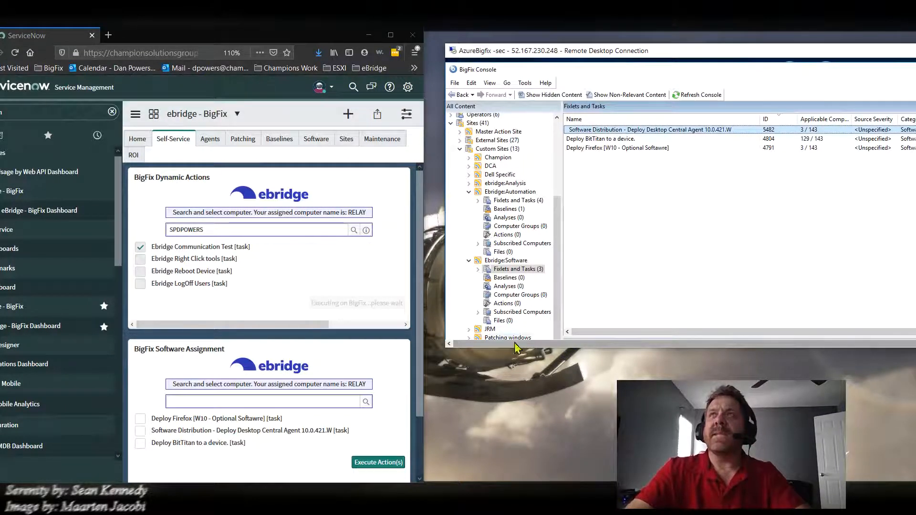
click(517, 200)
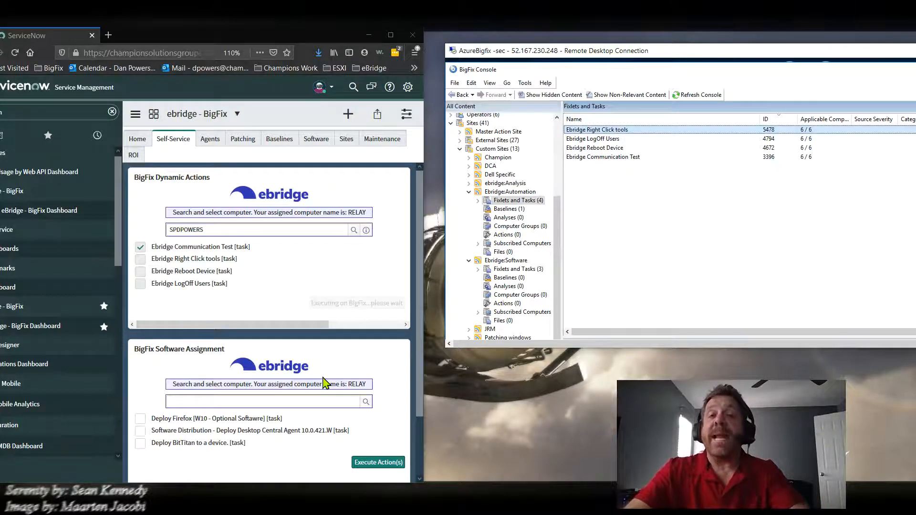
scroll(down, 3)
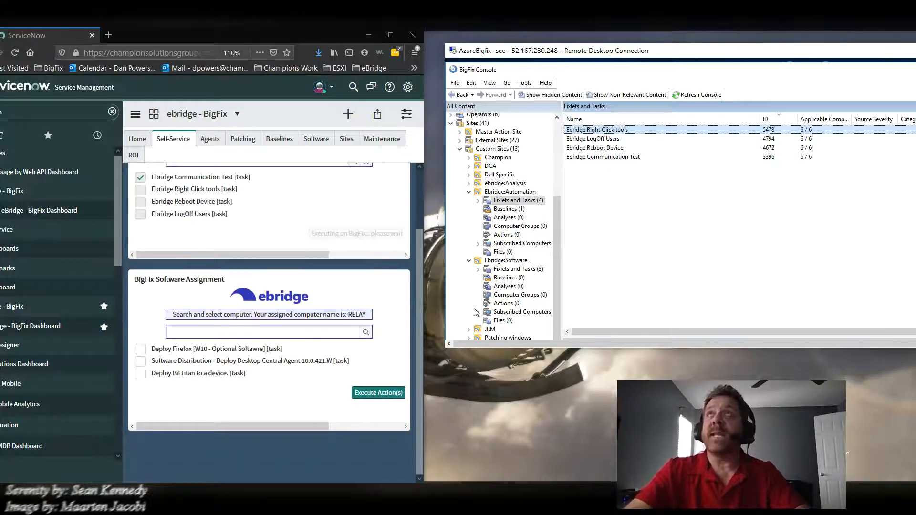
click(517, 269)
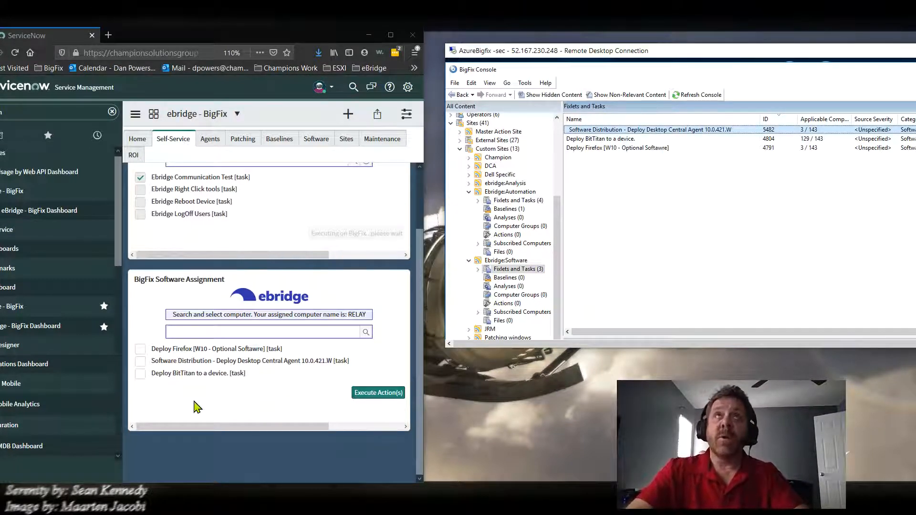
mouse_move(220, 376)
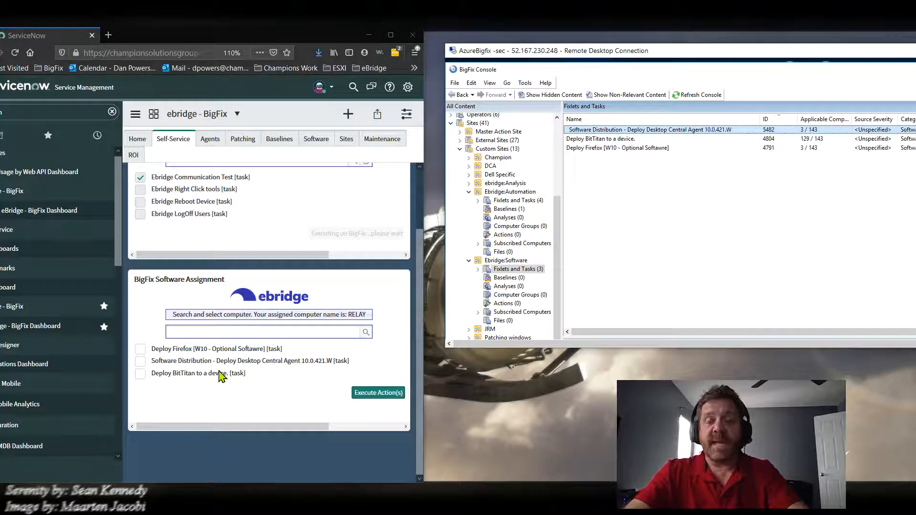